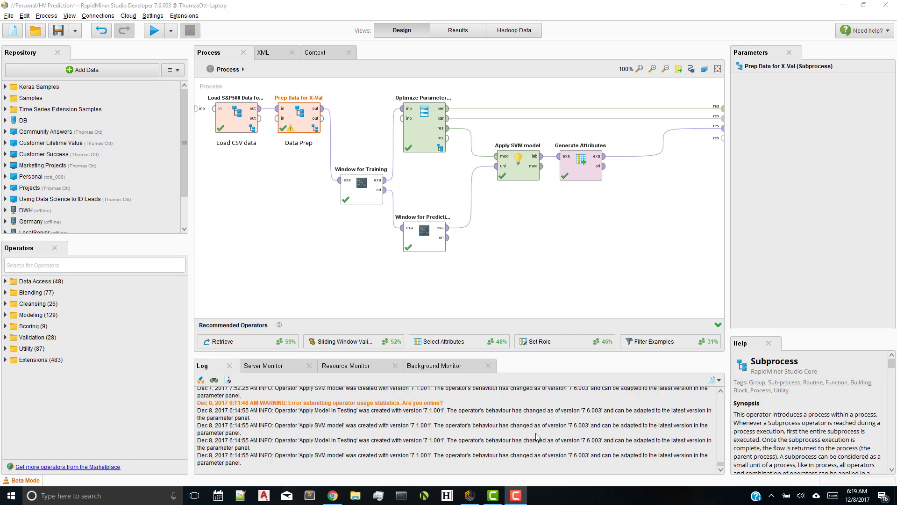
pyautogui.moveTo(319, 231)
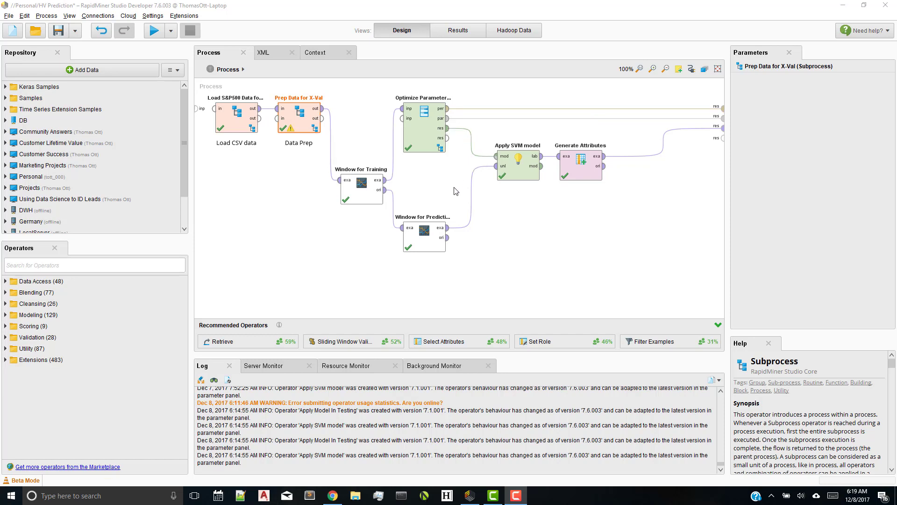
pyautogui.moveTo(452, 202)
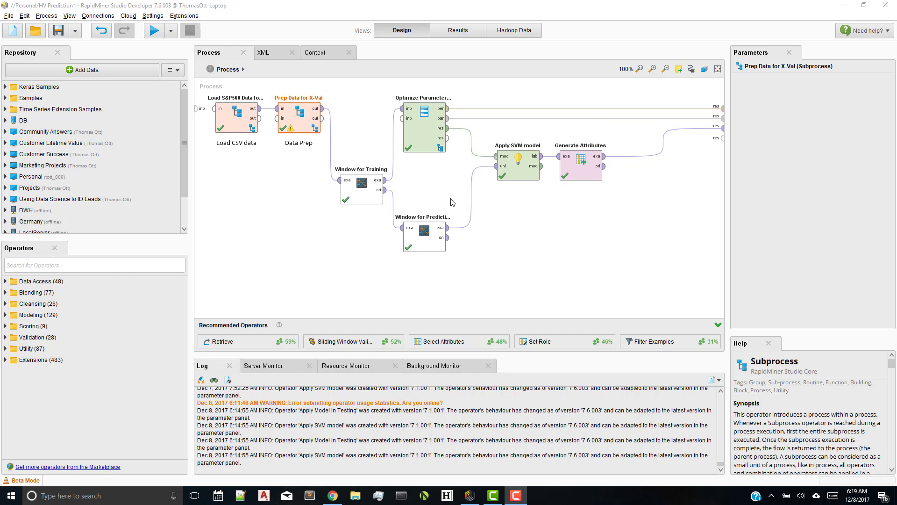
pyautogui.moveTo(346, 487)
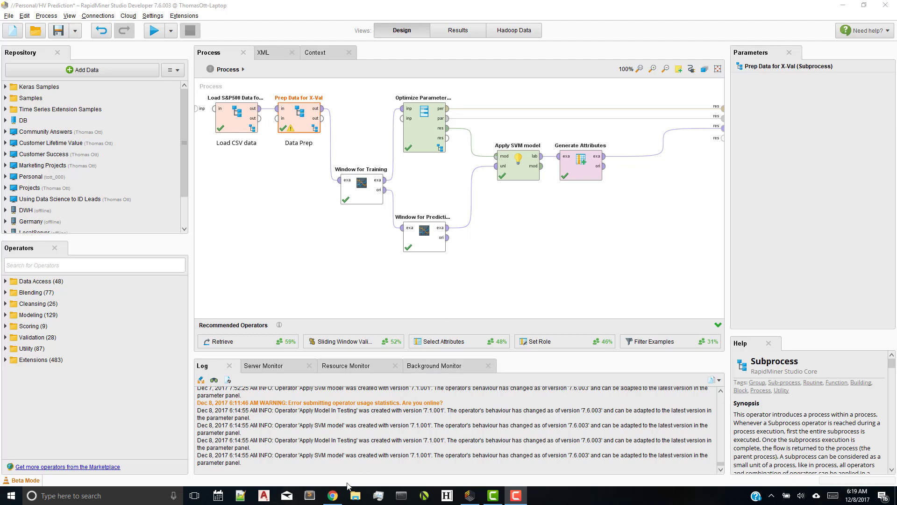
# - Open the 'Predicting Historical Volatility for the S&P500' post in Chrome and scroll to its process XML
pyautogui.click(331, 496)
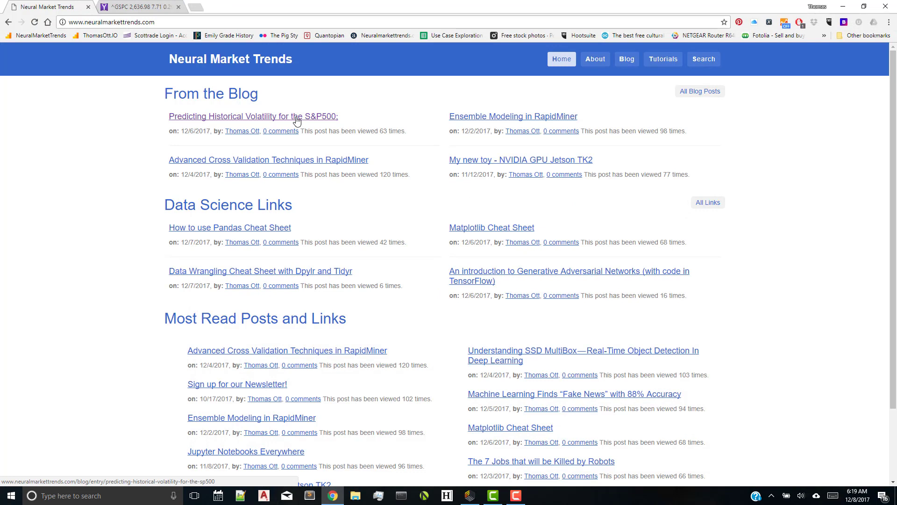
pyautogui.click(253, 116)
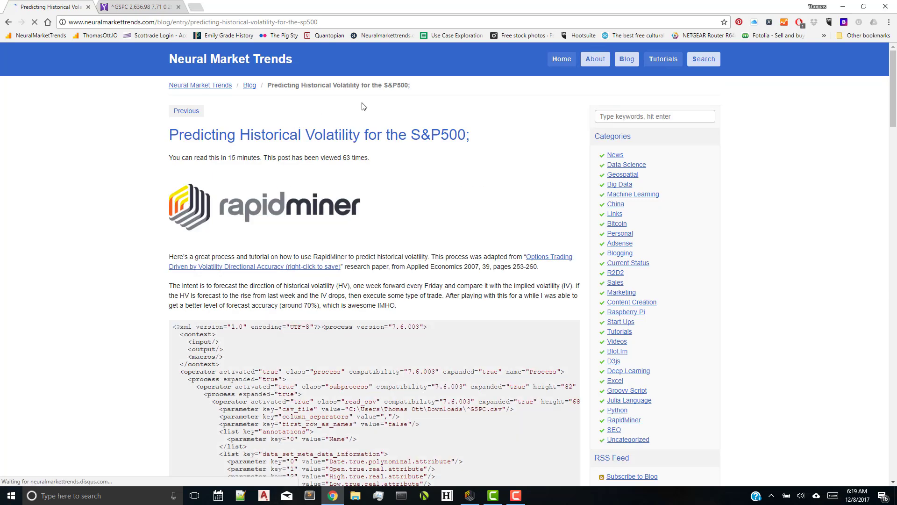
pyautogui.scroll(-3)
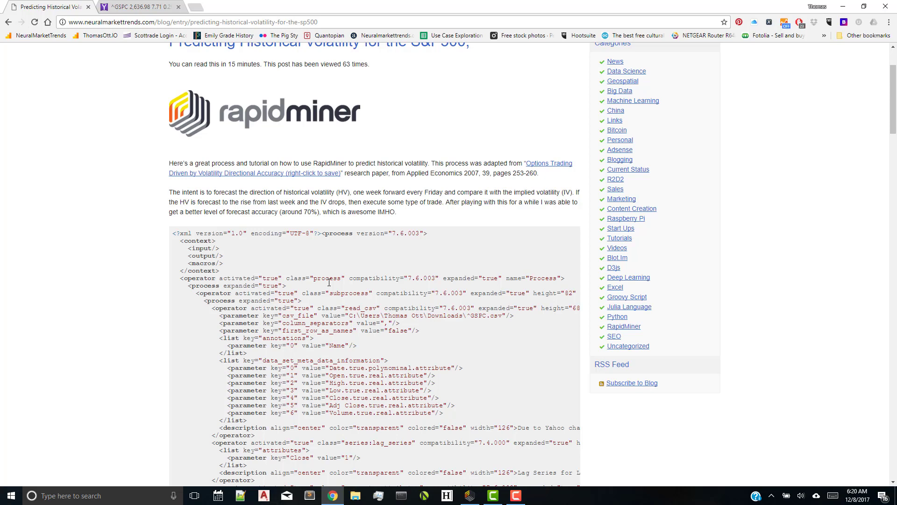
pyautogui.moveTo(273, 173)
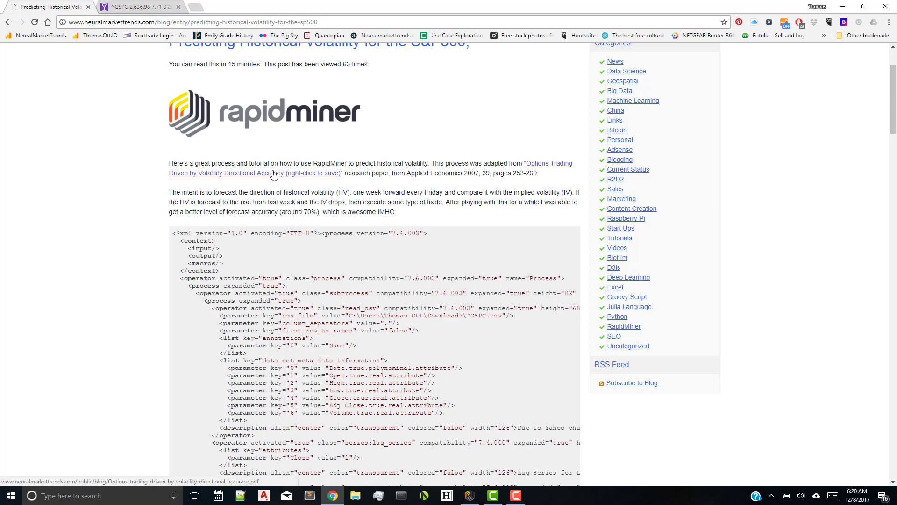
# - Open the cited PDF 'Options Trading Driven by Volatility Directional Accuracy' from the post
pyautogui.click(259, 163)
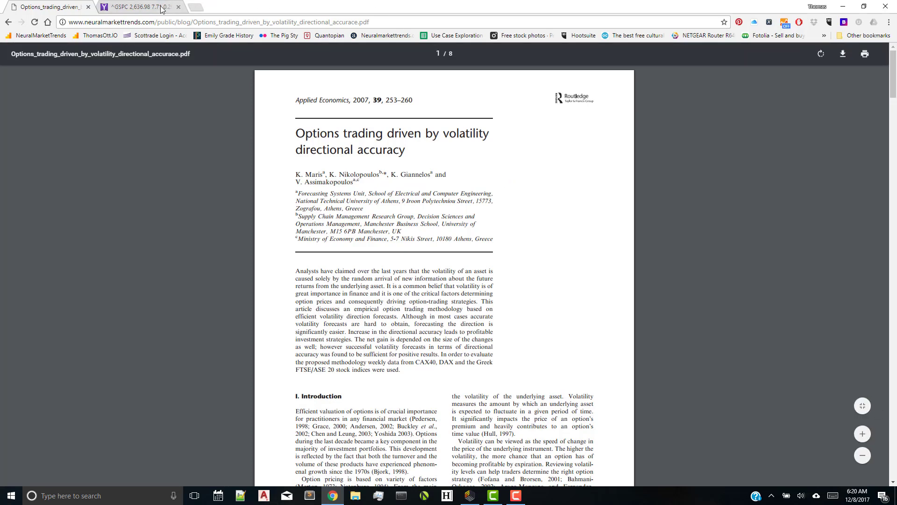
# - On Yahoo Finance, list and download S&P 500 daily prices from Dec 08, 2015 to Dec 08, 2017
pyautogui.click(132, 6)
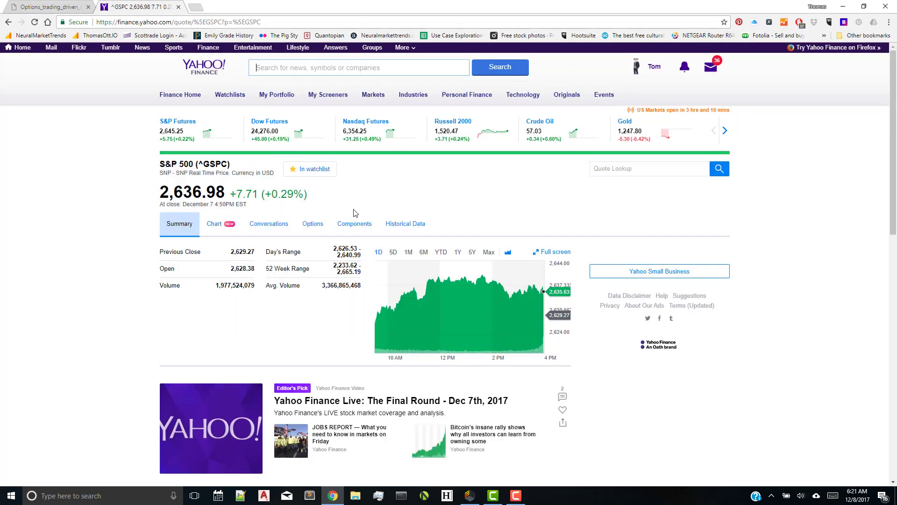
pyautogui.moveTo(405, 224)
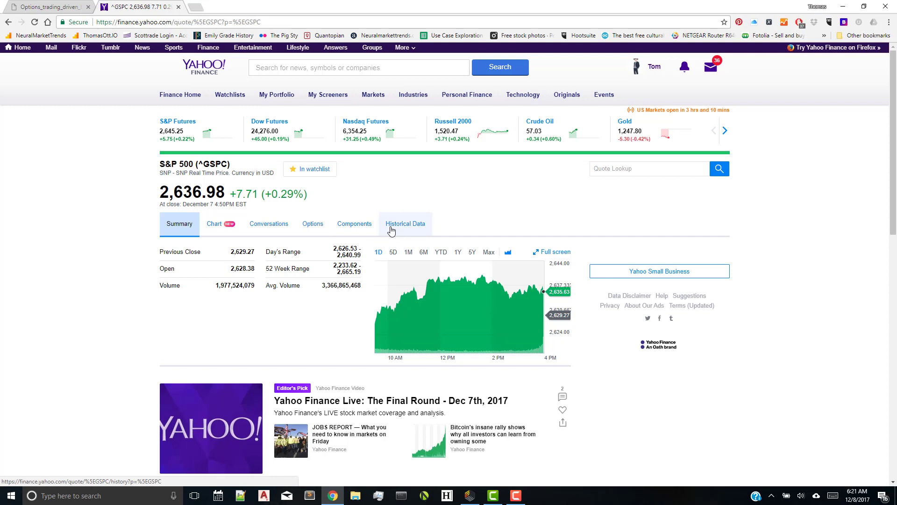
pyautogui.click(405, 223)
pyautogui.write('12/8/2015')
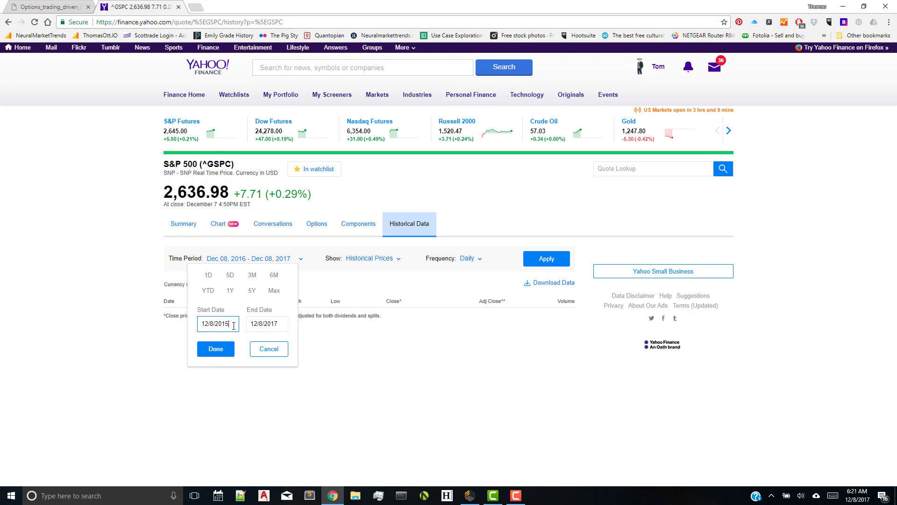
pyautogui.click(216, 348)
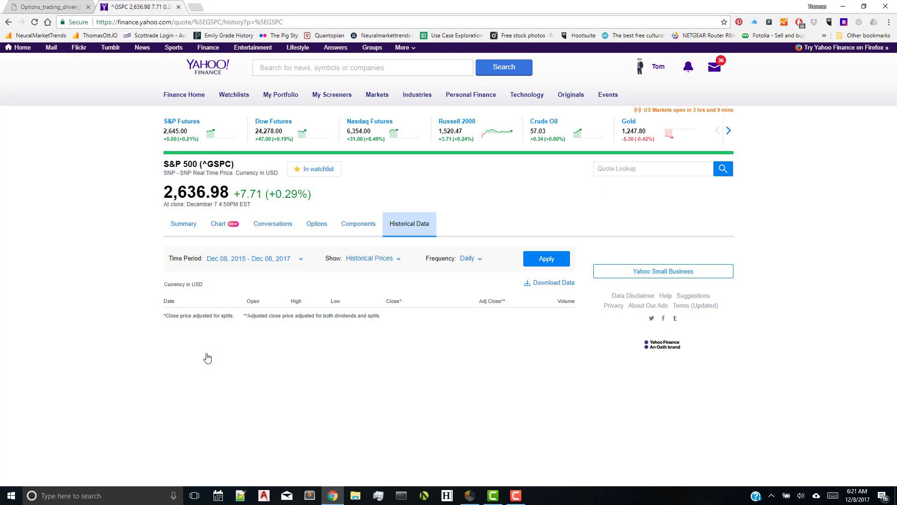
pyautogui.click(546, 258)
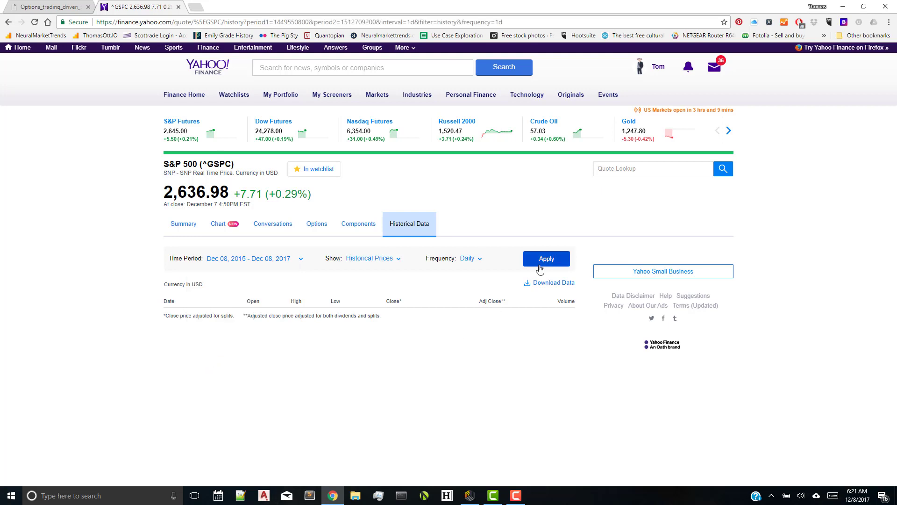
pyautogui.click(545, 258)
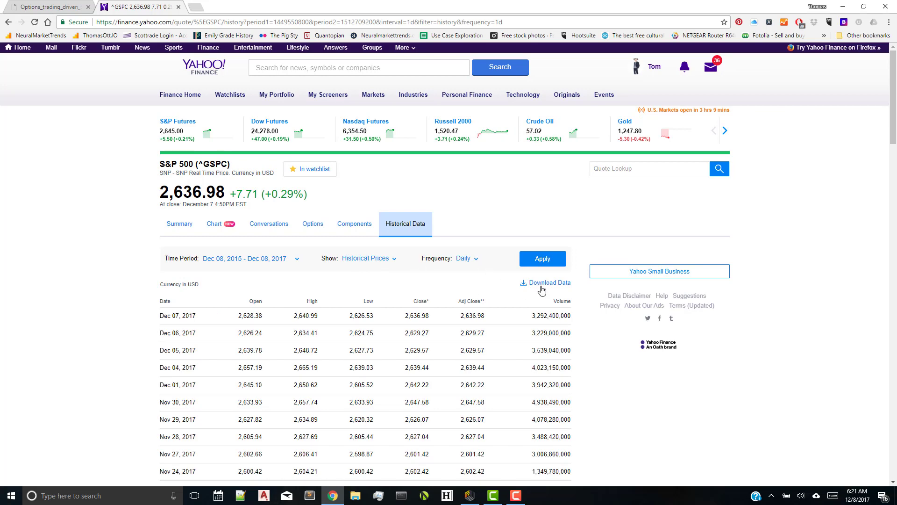
pyautogui.moveTo(587, 118)
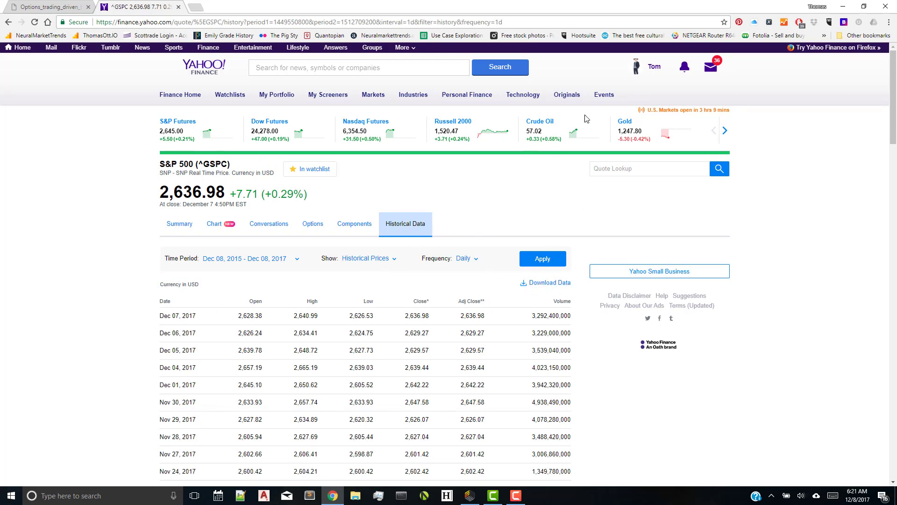
# - Return to the volatility post and scroll down to the ^GSPC.csv data file link
pyautogui.click(49, 6)
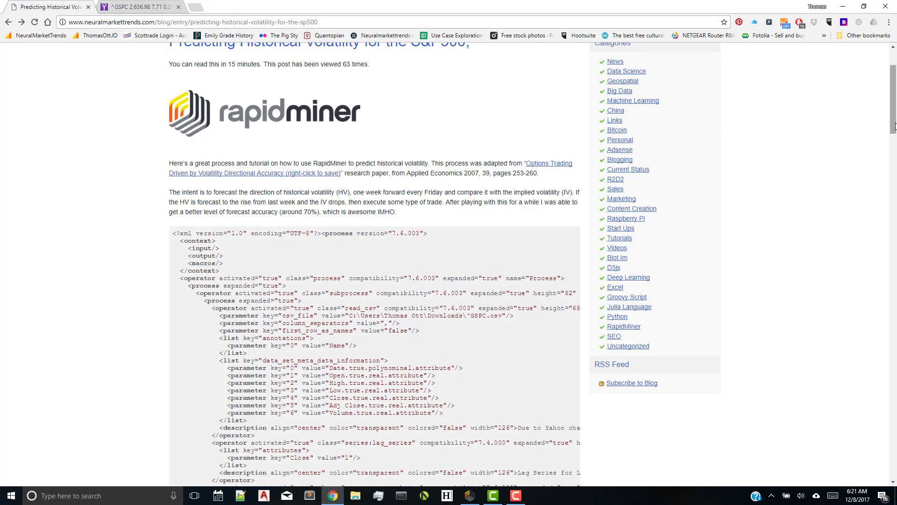
pyautogui.scroll(-3)
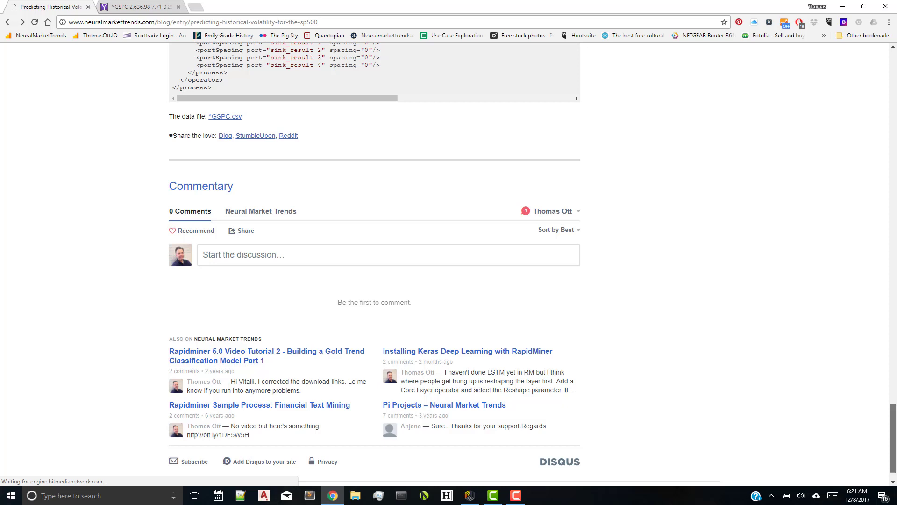
pyautogui.scroll(-3)
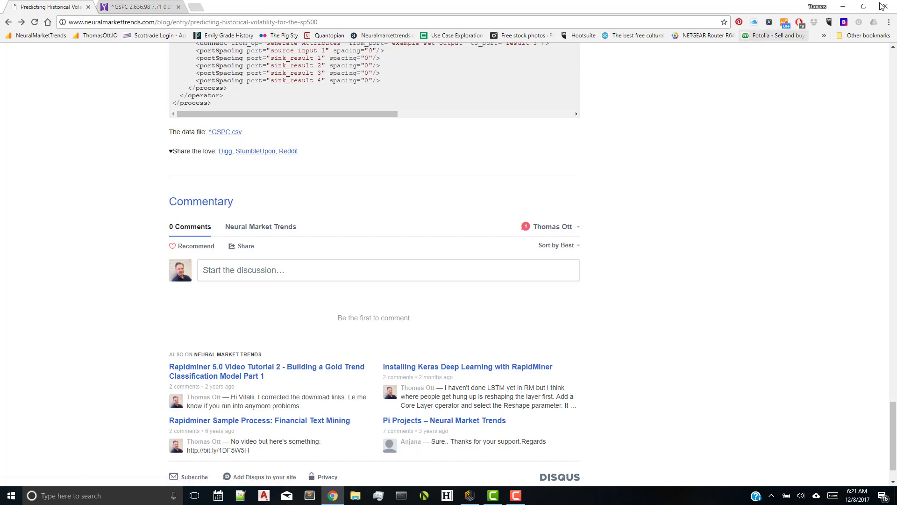
# - Minimize Chrome to reveal the HV Prediction process in RapidMiner's Design view
pyautogui.click(469, 496)
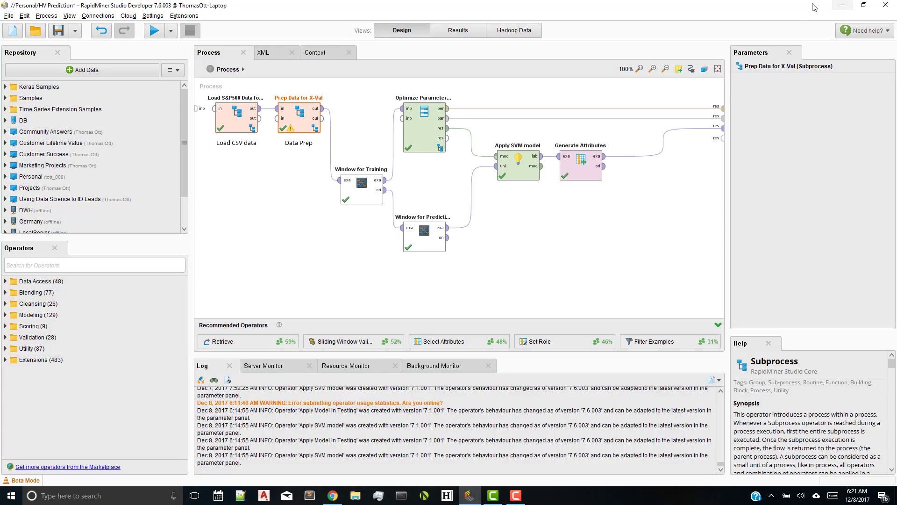
pyautogui.moveTo(224, 125)
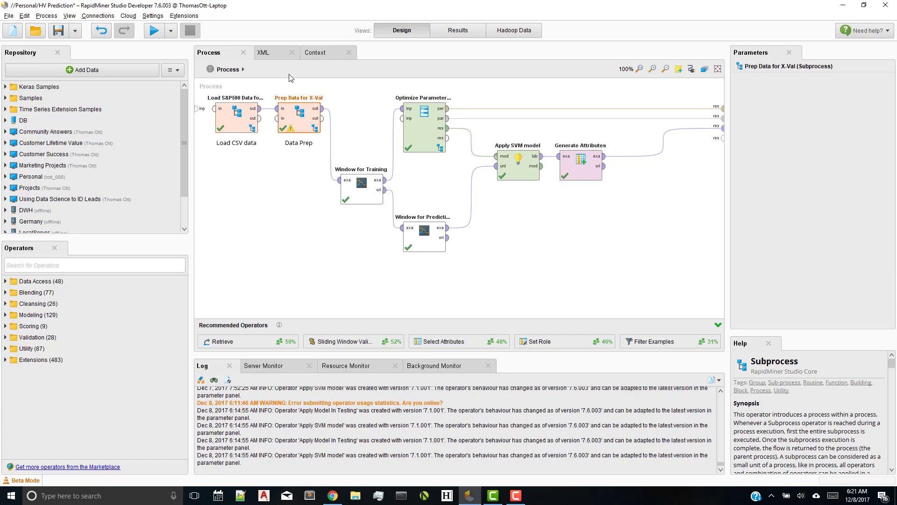
pyautogui.moveTo(209, 138)
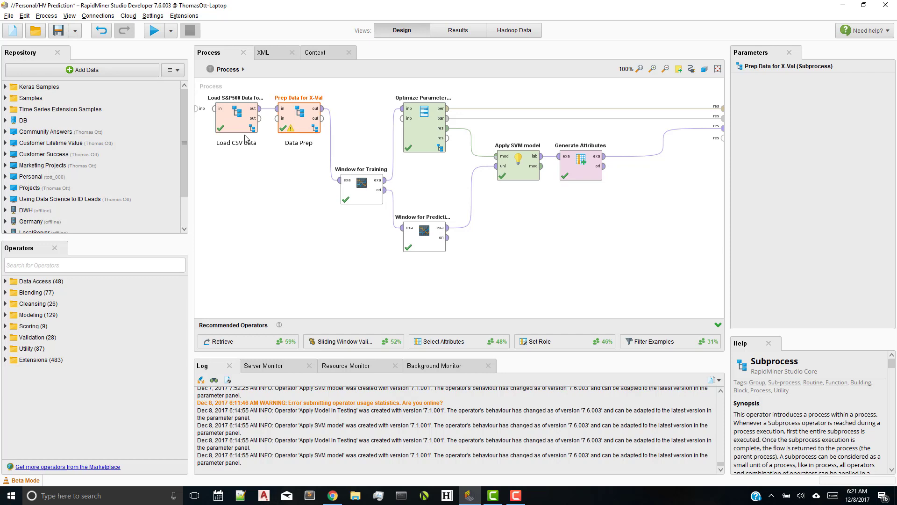
pyautogui.moveTo(393, 186)
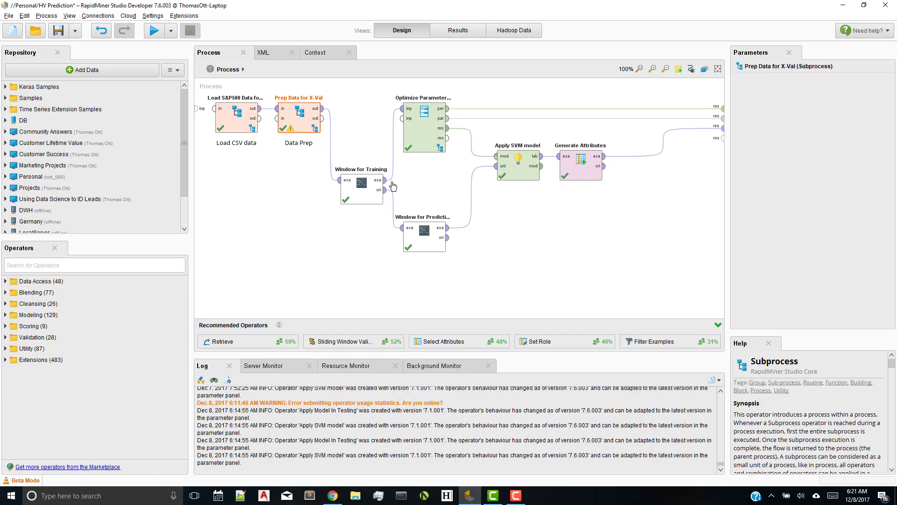
pyautogui.moveTo(426, 263)
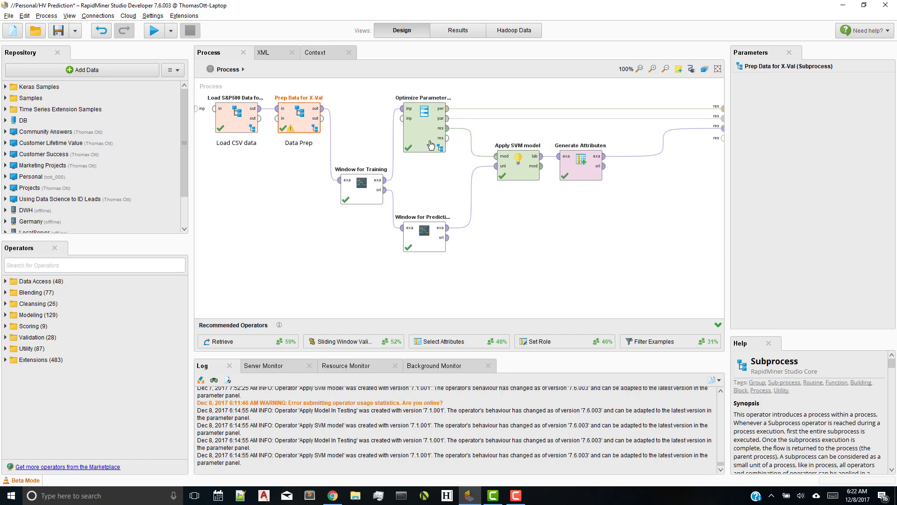
pyautogui.moveTo(392, 143)
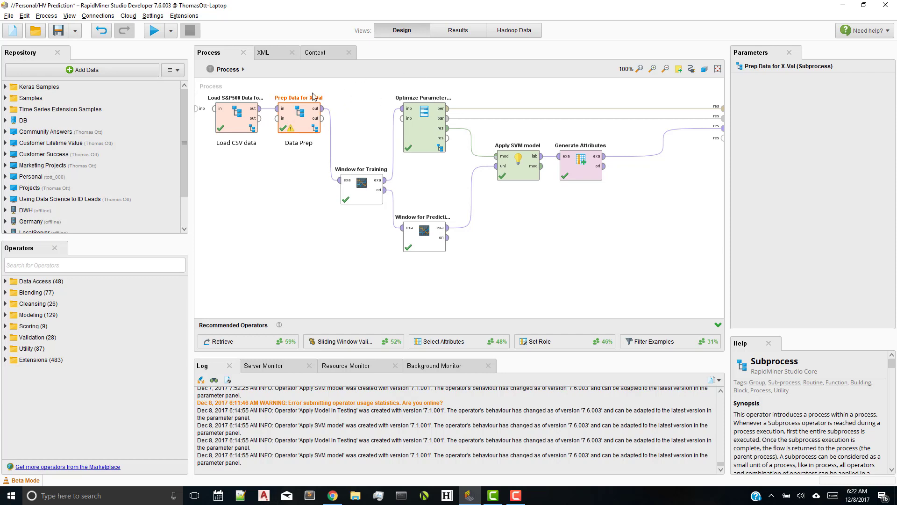
pyautogui.moveTo(241, 125)
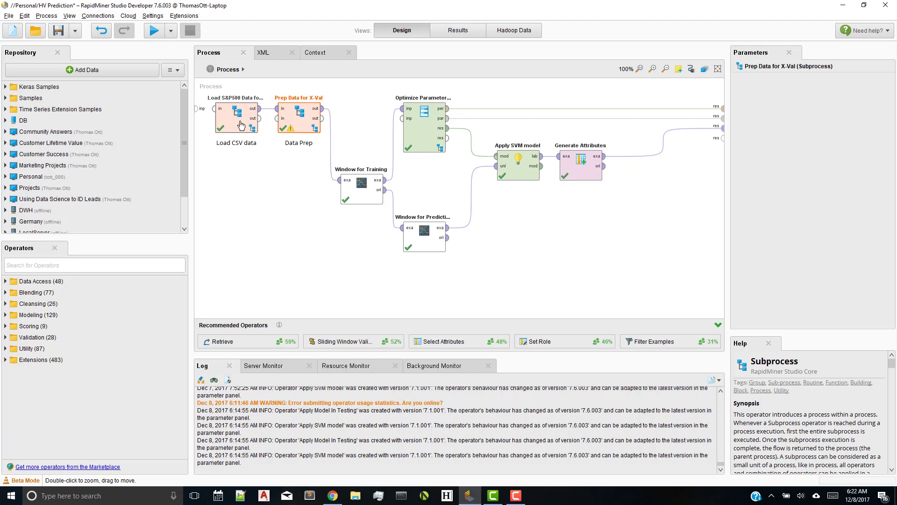
pyautogui.doubleClick(236, 111)
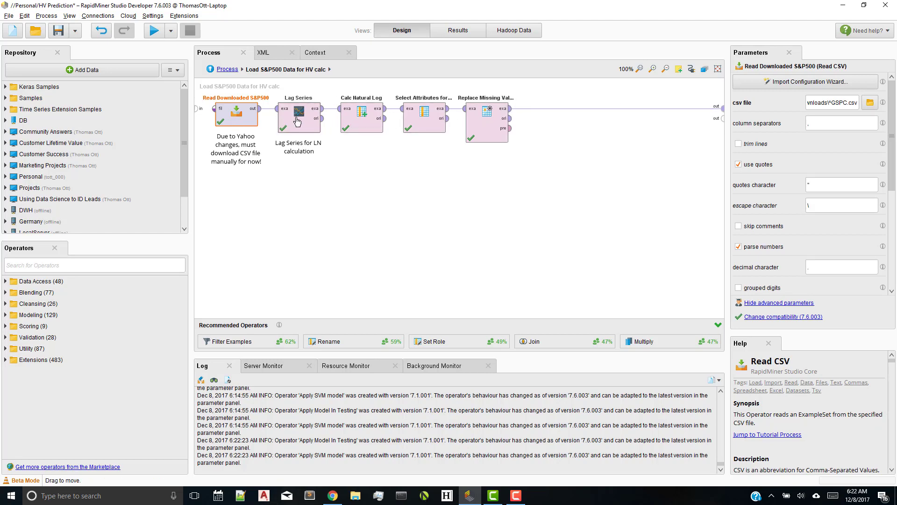
pyautogui.click(298, 115)
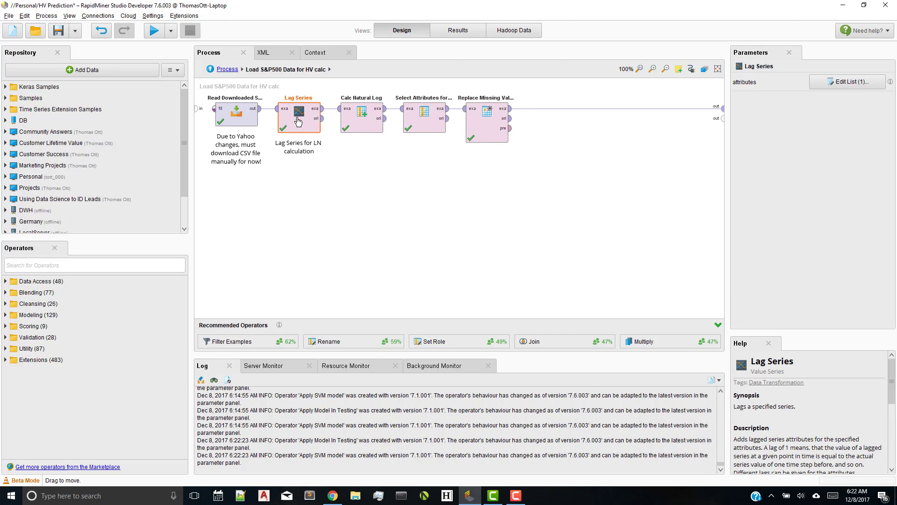
pyautogui.click(847, 81)
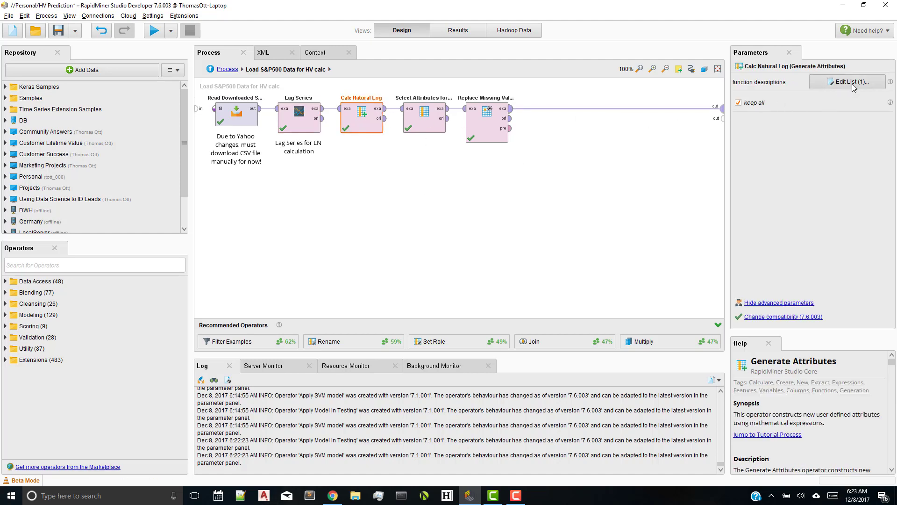
# - Review the Calc Natural Log LogReturns formula list, then go back to the top-level process
pyautogui.click(847, 82)
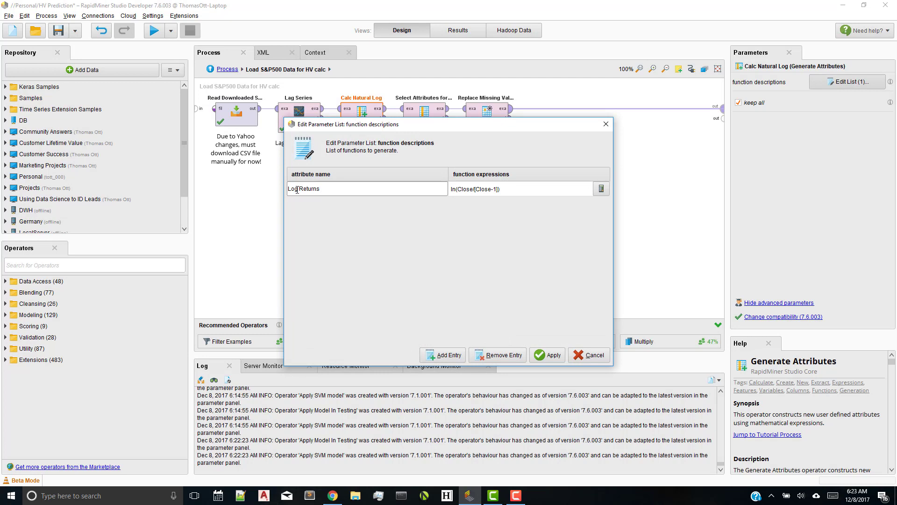
pyautogui.moveTo(514, 189)
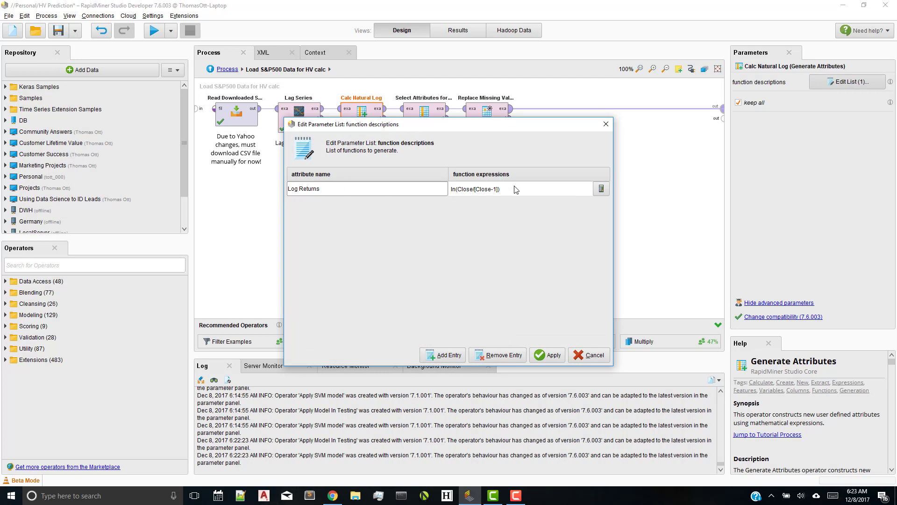
pyautogui.moveTo(516, 190)
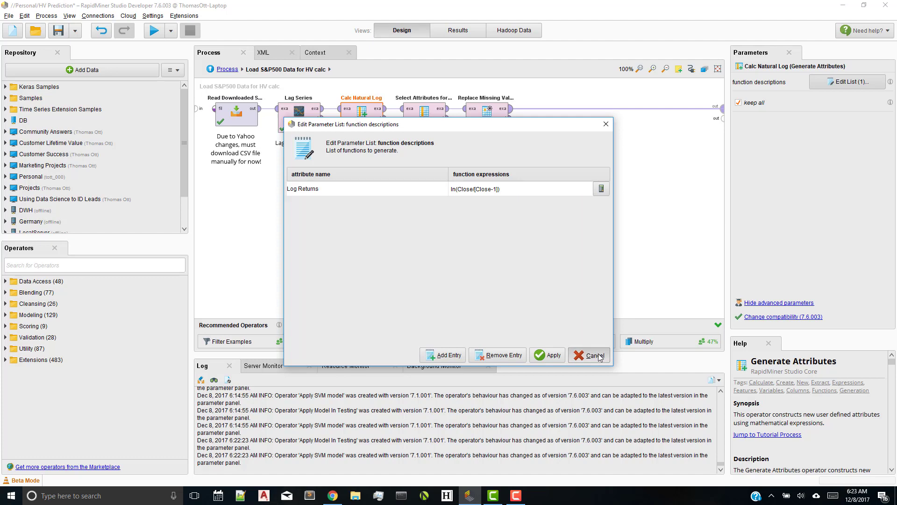
pyautogui.click(589, 355)
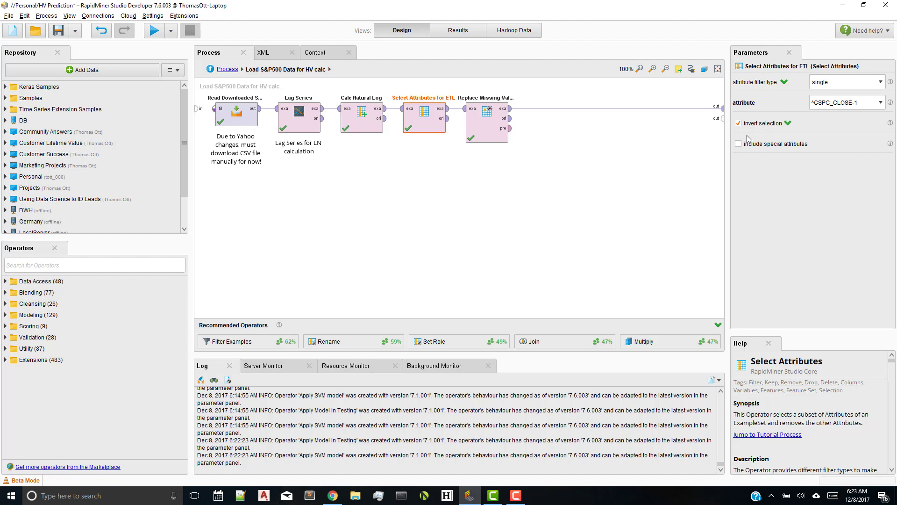
pyautogui.moveTo(635, 152)
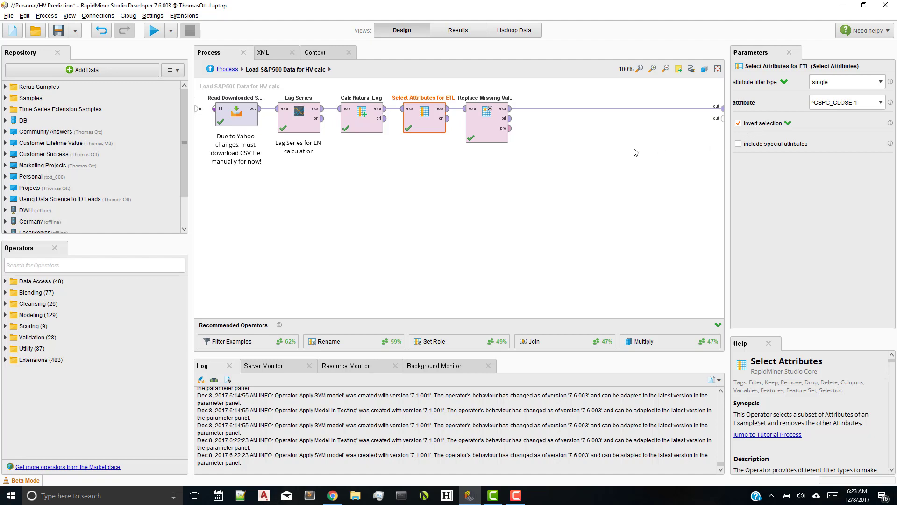
pyautogui.click(485, 123)
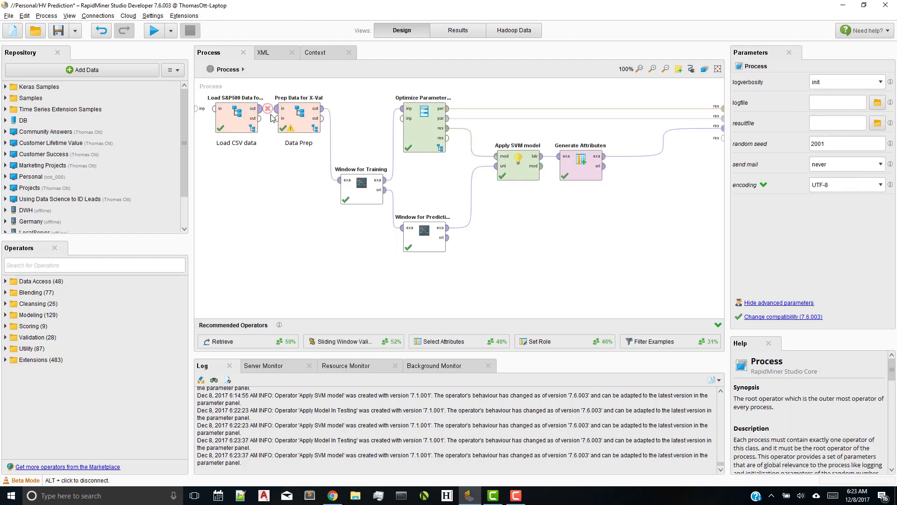
pyautogui.click(298, 118)
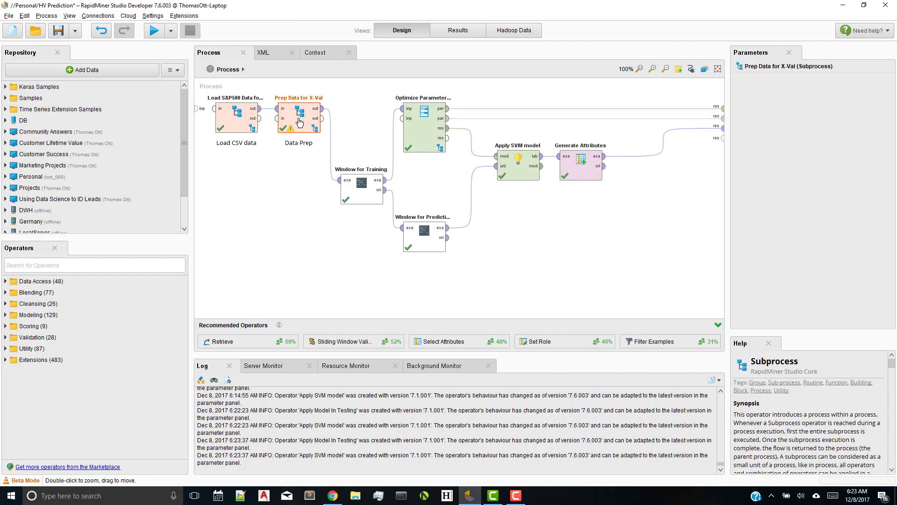
pyautogui.doubleClick(298, 118)
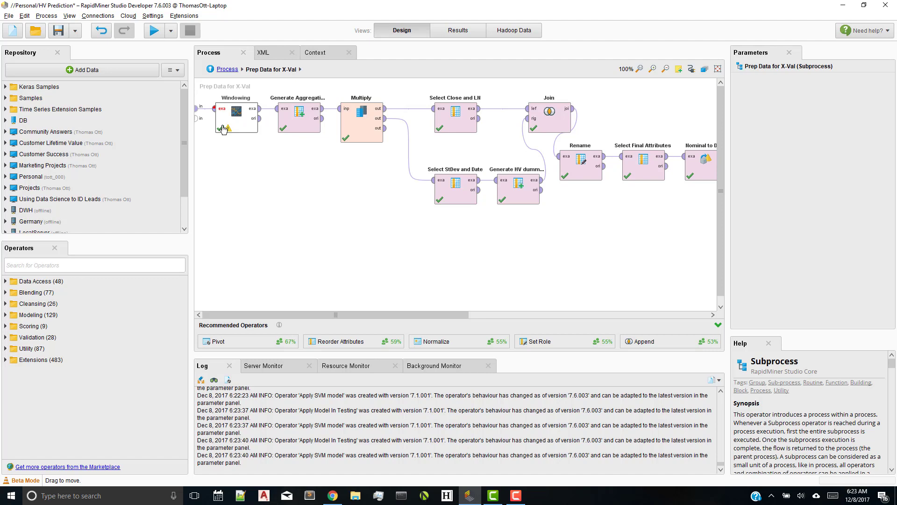
pyautogui.click(235, 113)
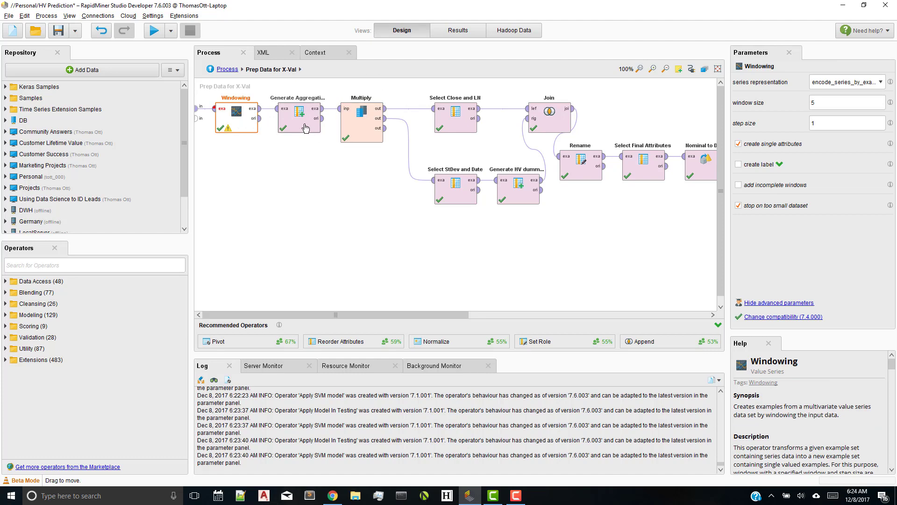
pyautogui.click(298, 113)
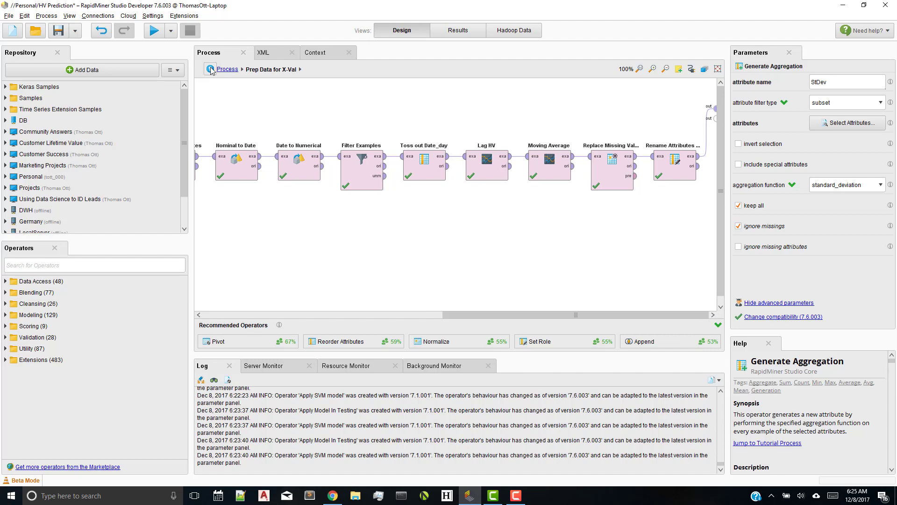
pyautogui.click(226, 68)
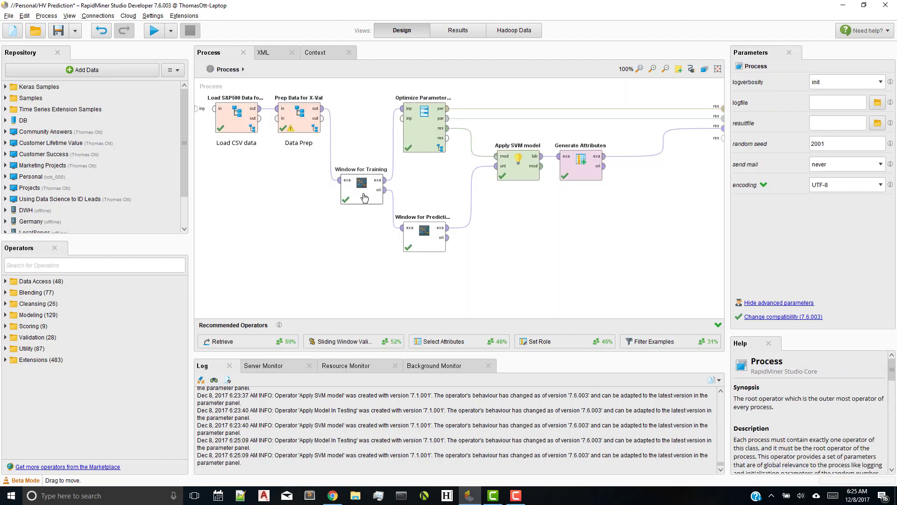
# - Review the Window for Training and Generate Attributes settings, then enter Optimize Parameters (Grid)
pyautogui.click(362, 184)
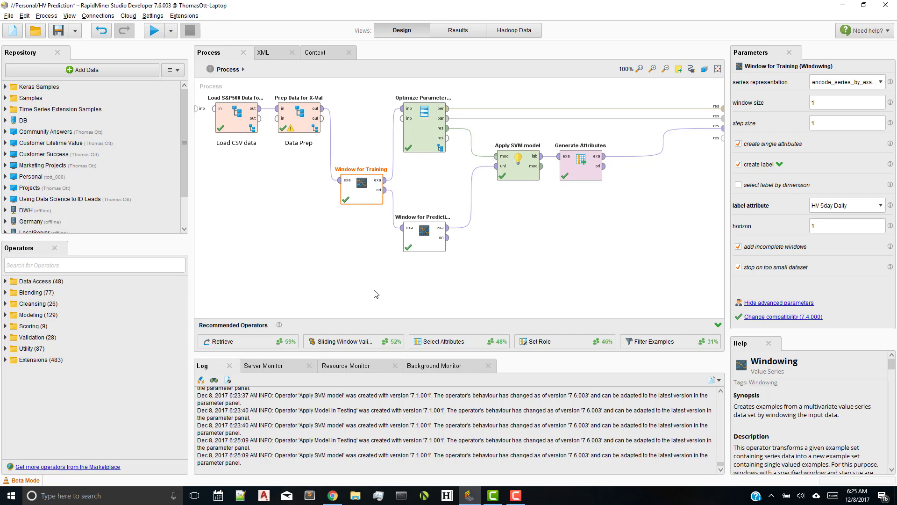
pyautogui.click(423, 230)
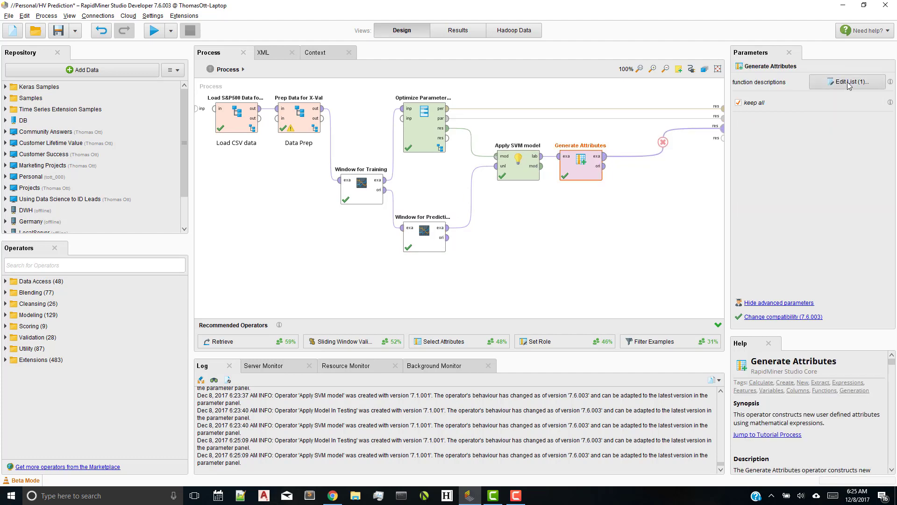
pyautogui.click(847, 82)
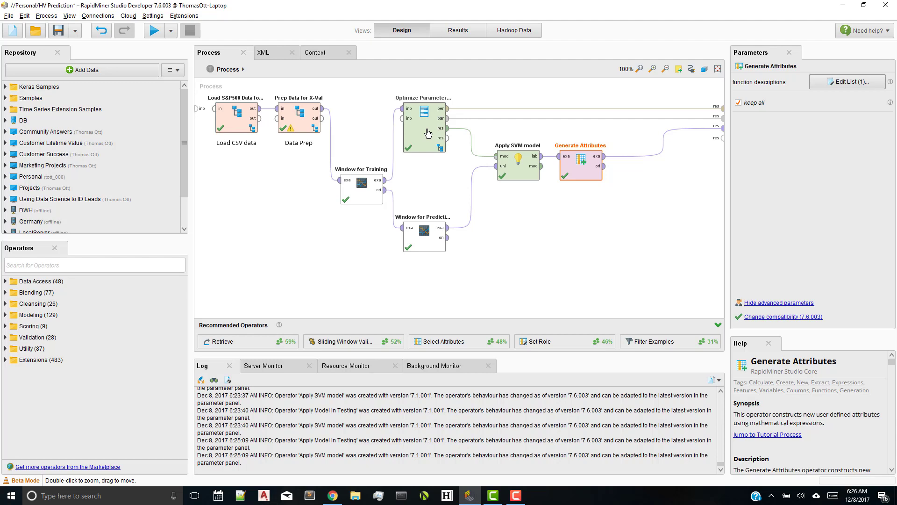
pyautogui.doubleClick(424, 125)
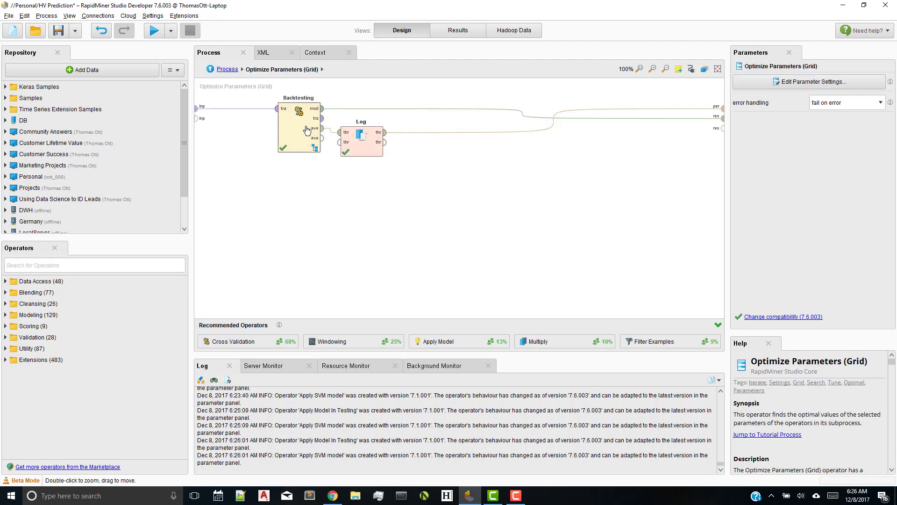
# - Review the Log operator's logged columns and Backtesting's 12-example cumulative sliding-window settings
pyautogui.click(298, 129)
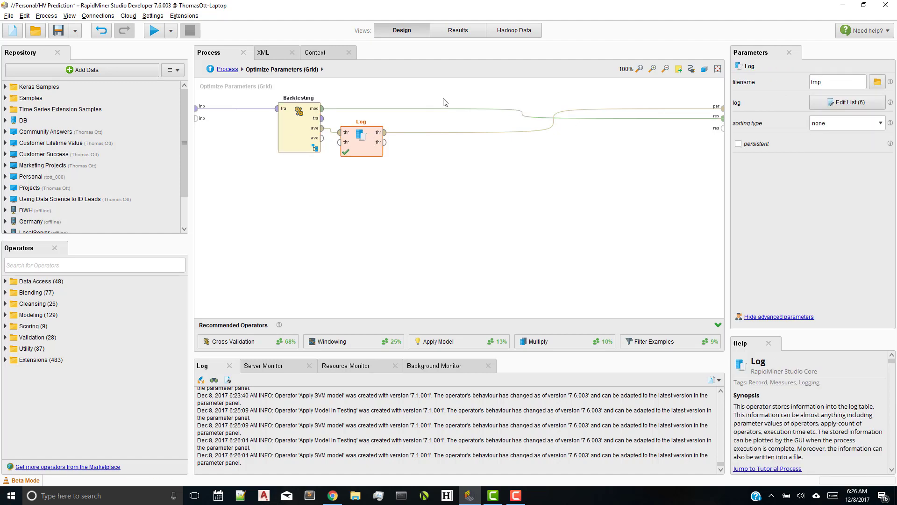
pyautogui.click(847, 102)
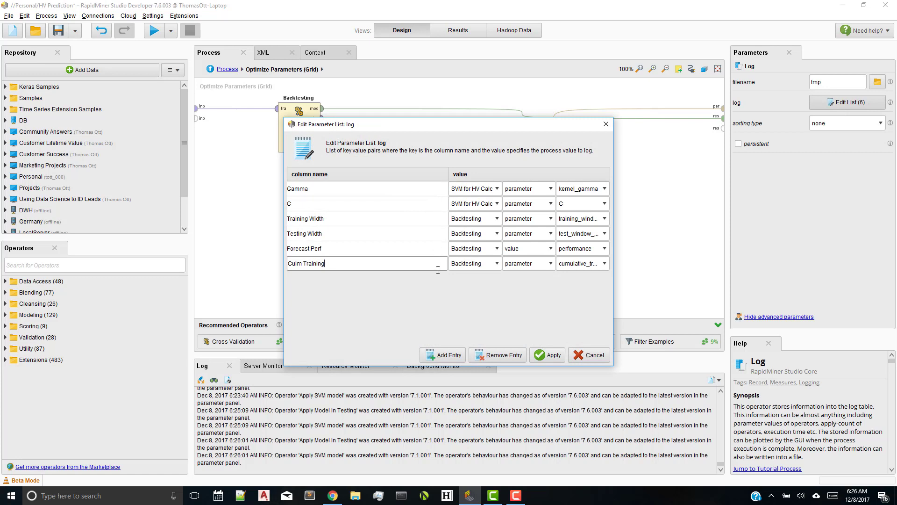
pyautogui.moveTo(376, 217)
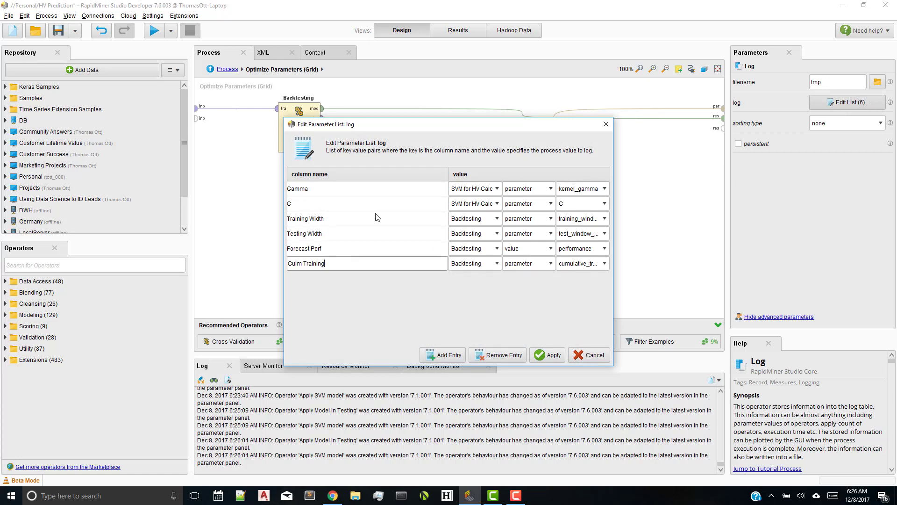
pyautogui.moveTo(376, 217)
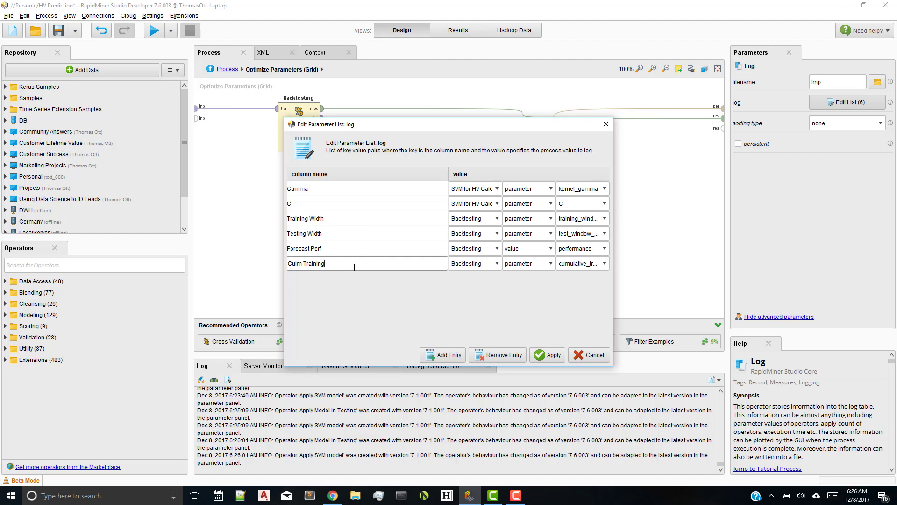
pyautogui.click(545, 355)
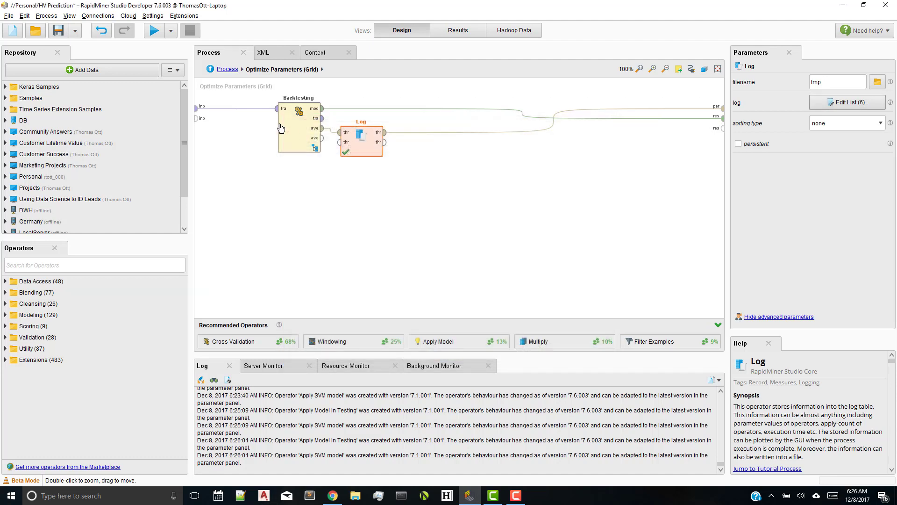
pyautogui.click(298, 125)
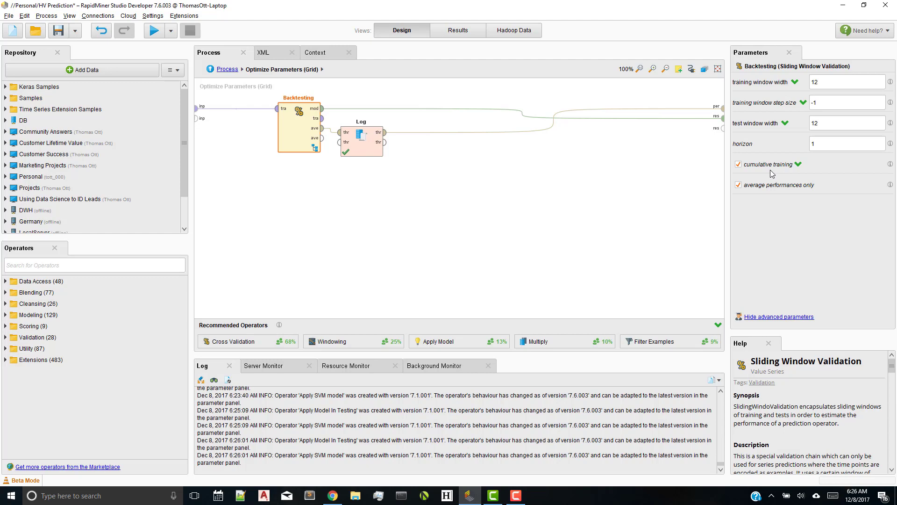
pyautogui.moveTo(288, 128)
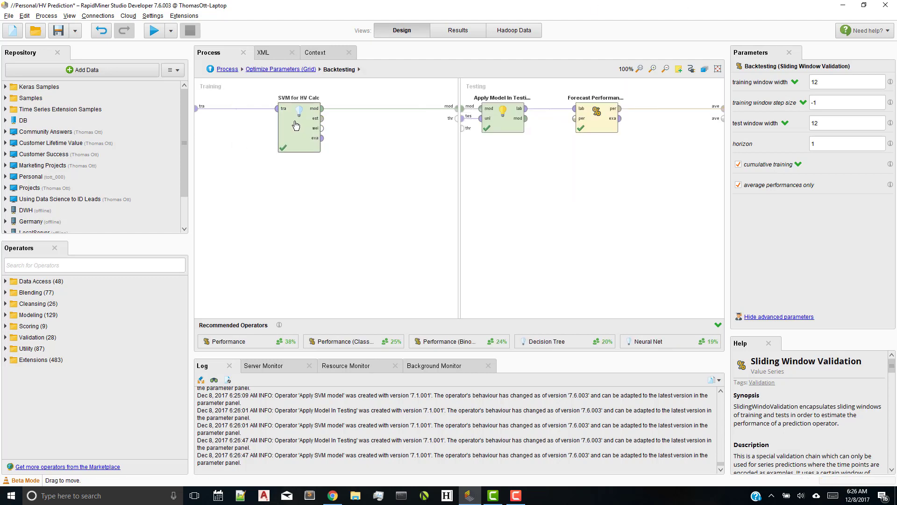
# - Check the Forecast Performance criterion, then navigate back to the top-level HV Prediction process
pyautogui.click(298, 129)
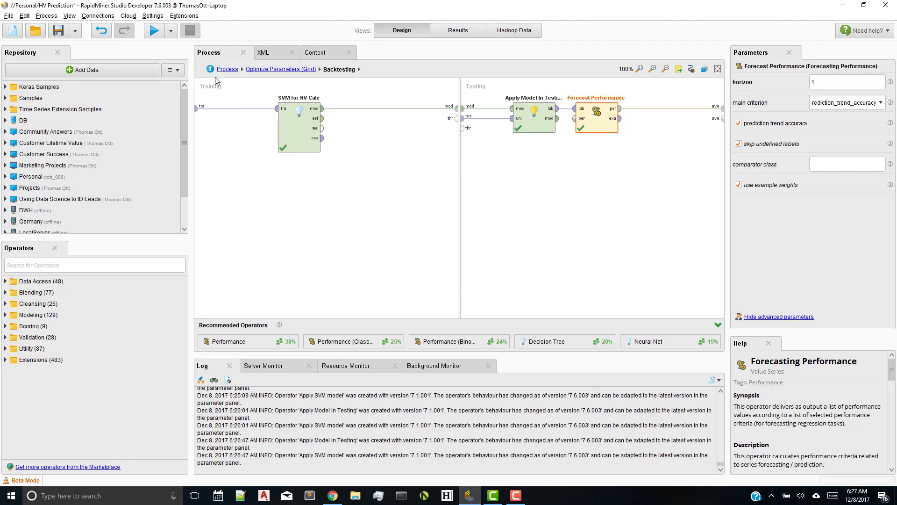
pyautogui.click(280, 69)
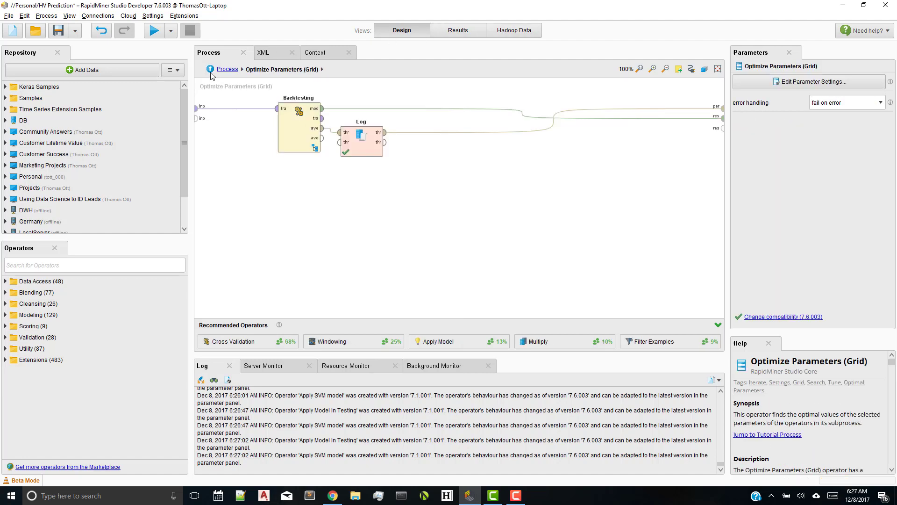
pyautogui.click(227, 69)
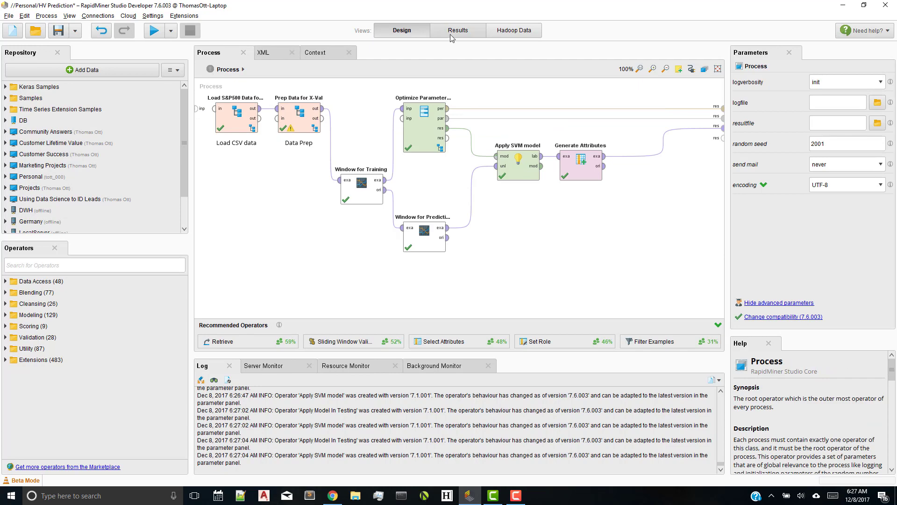
# - Switch to Results to view the 150-example Prep Data for X-Val example set
pyautogui.click(457, 30)
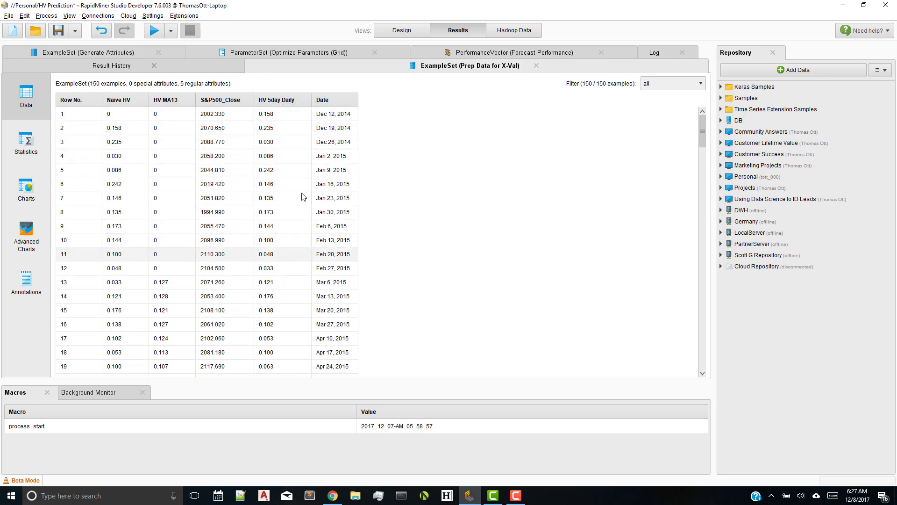
pyautogui.moveTo(329, 91)
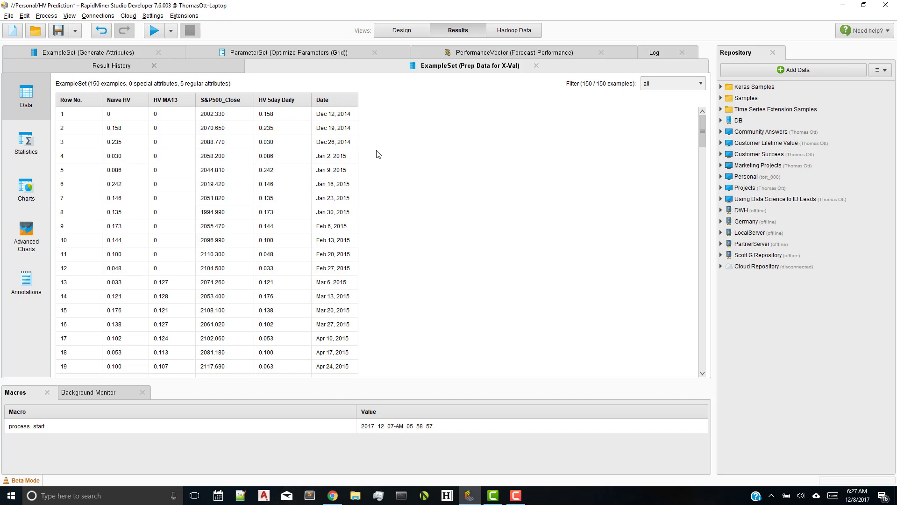
pyautogui.moveTo(322, 71)
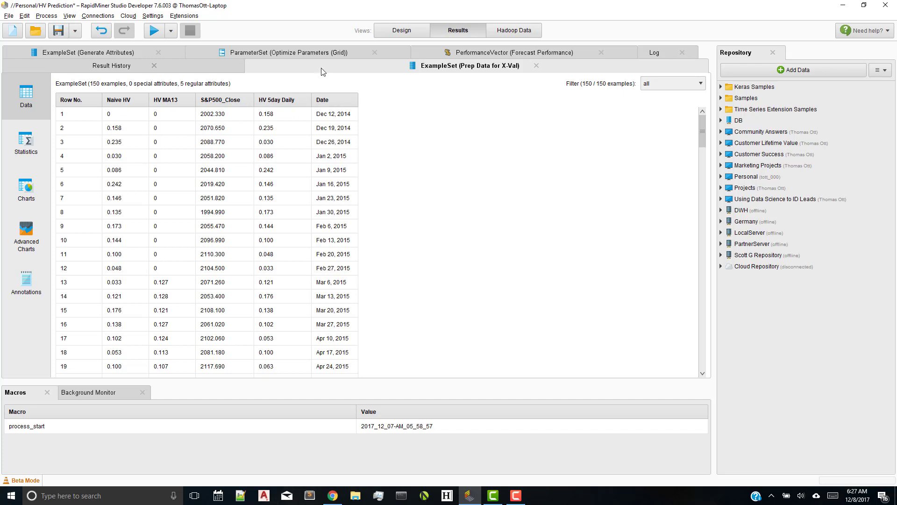
pyautogui.moveTo(487, 57)
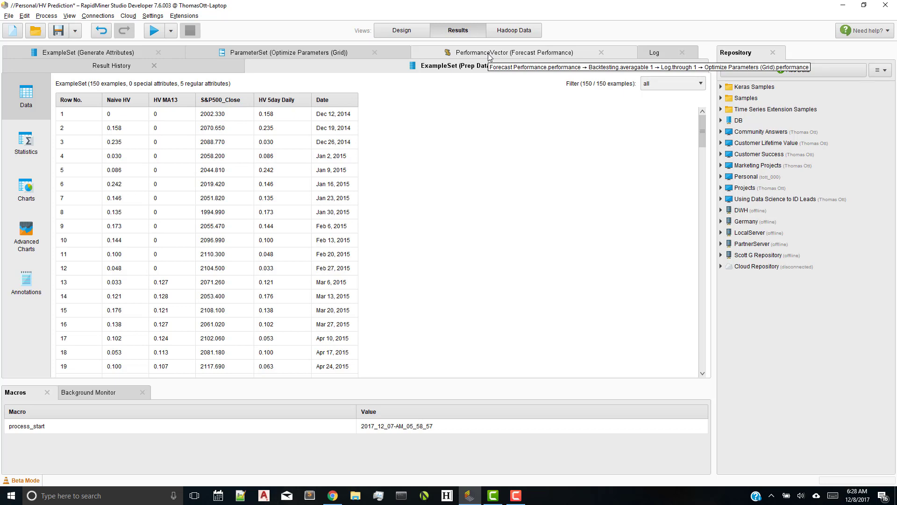
# - Review forecast performance, then the best parameters: training window 9, test window 12, gamma 0.01, accuracy 0.777
pyautogui.click(515, 52)
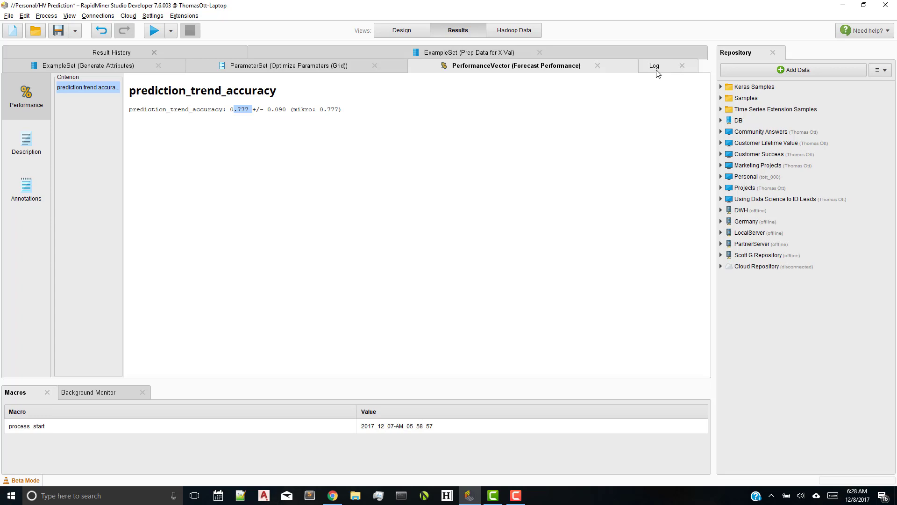
pyautogui.click(651, 65)
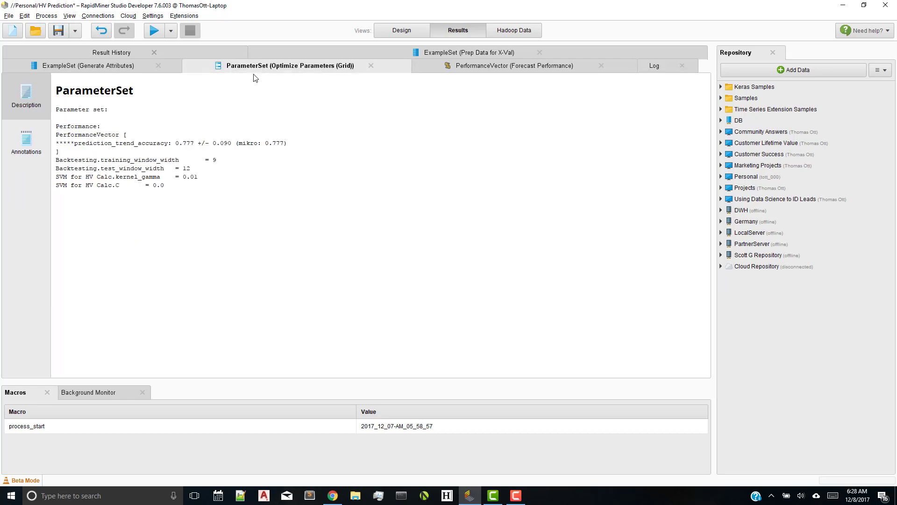
# - Show the Generate Attributes series chart of HV 5day Daily versus prediction(label), Nov 2014–Jan 2018
pyautogui.doubleClick(210, 159)
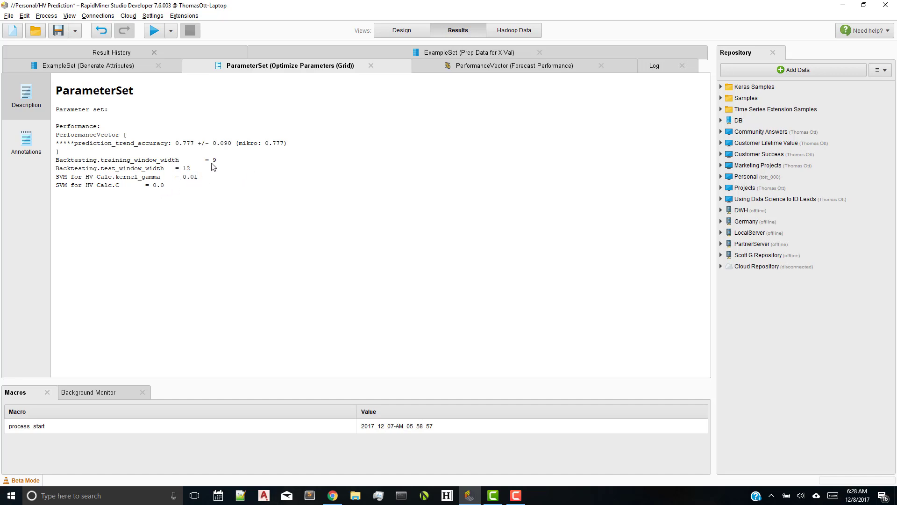
pyautogui.moveTo(226, 164)
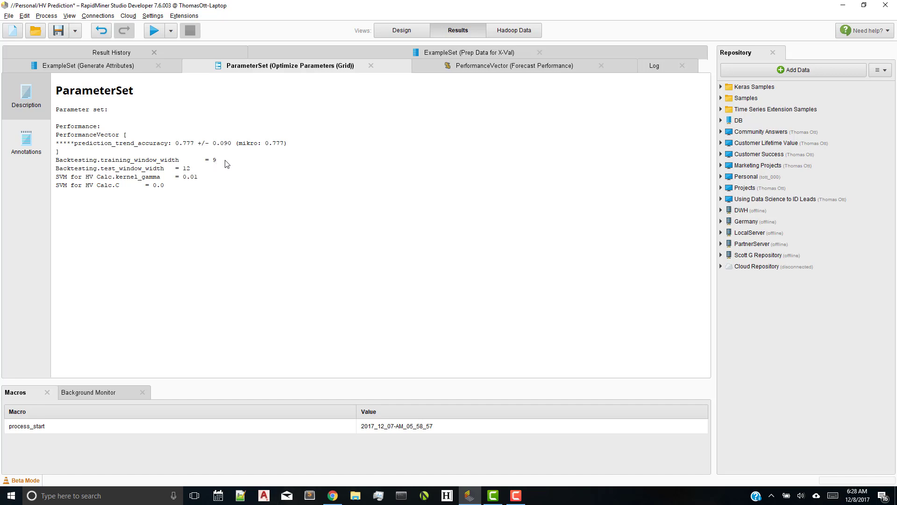
pyautogui.moveTo(311, 156)
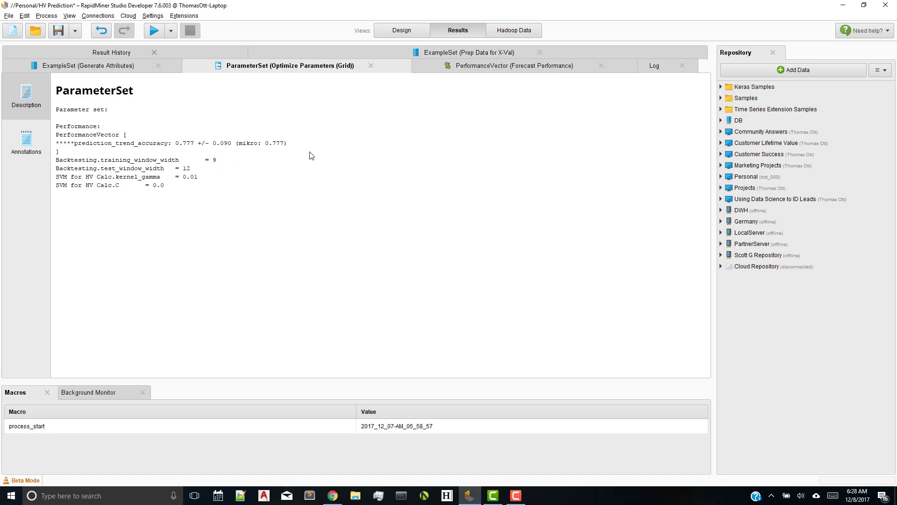
pyautogui.moveTo(208, 171)
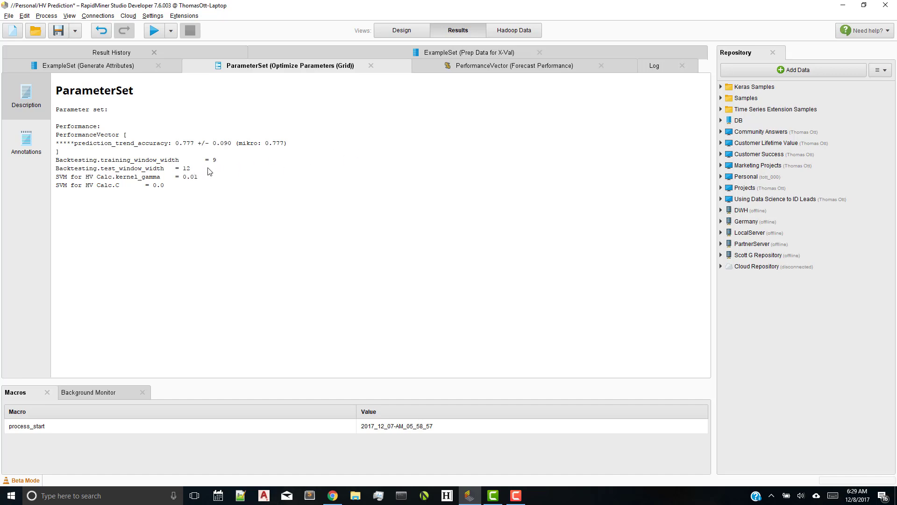
pyautogui.doubleClick(185, 169)
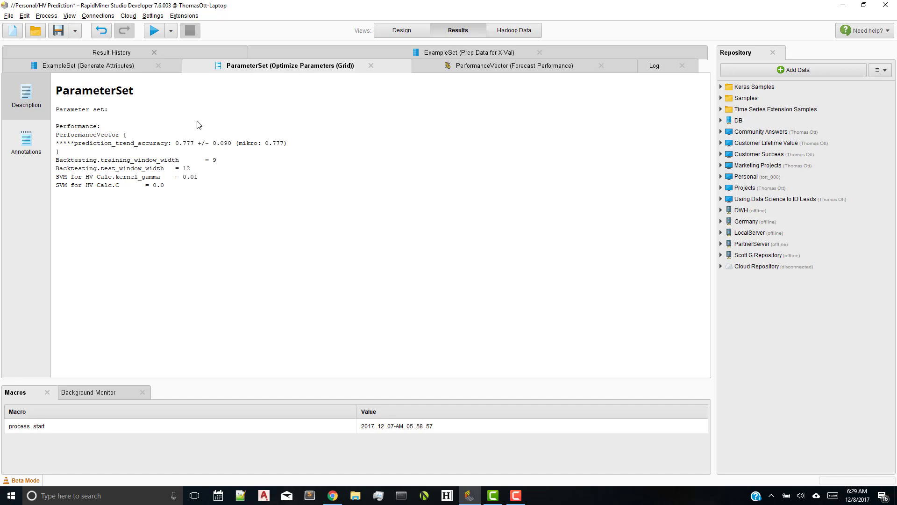
pyautogui.moveTo(593, 138)
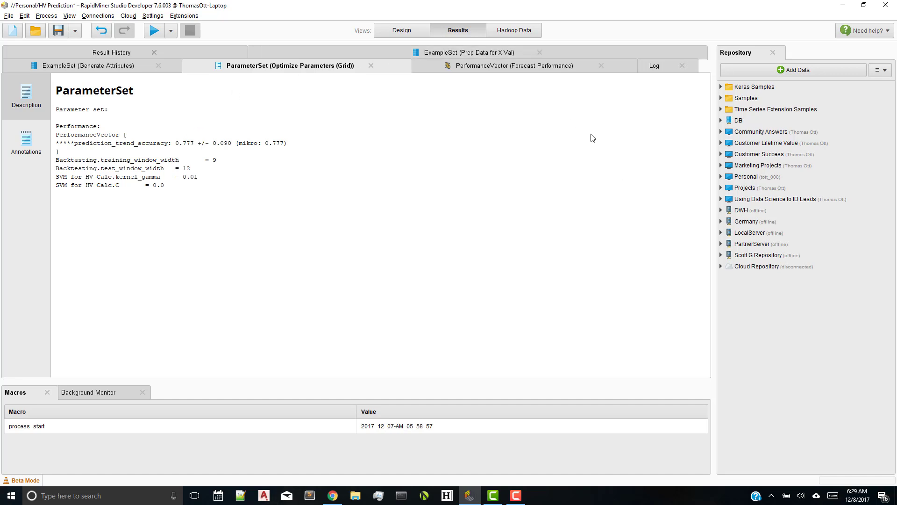
pyautogui.moveTo(102, 71)
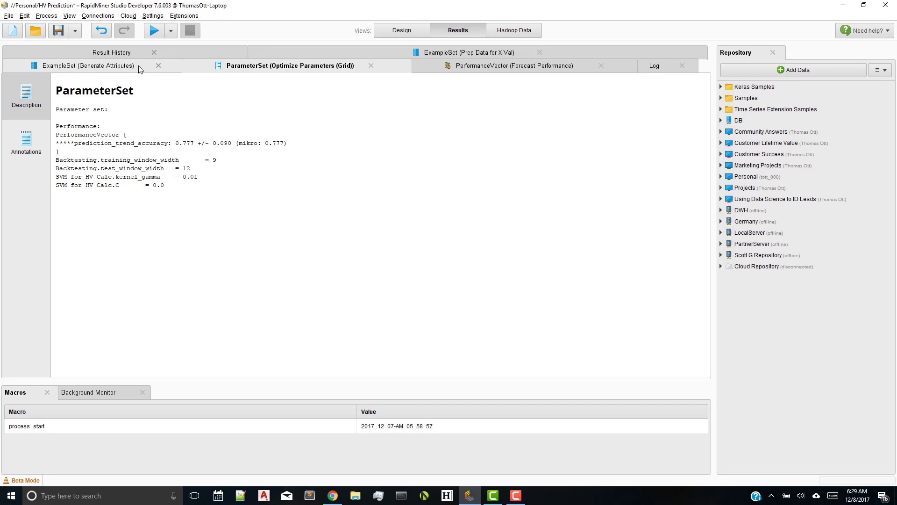
pyautogui.click(88, 65)
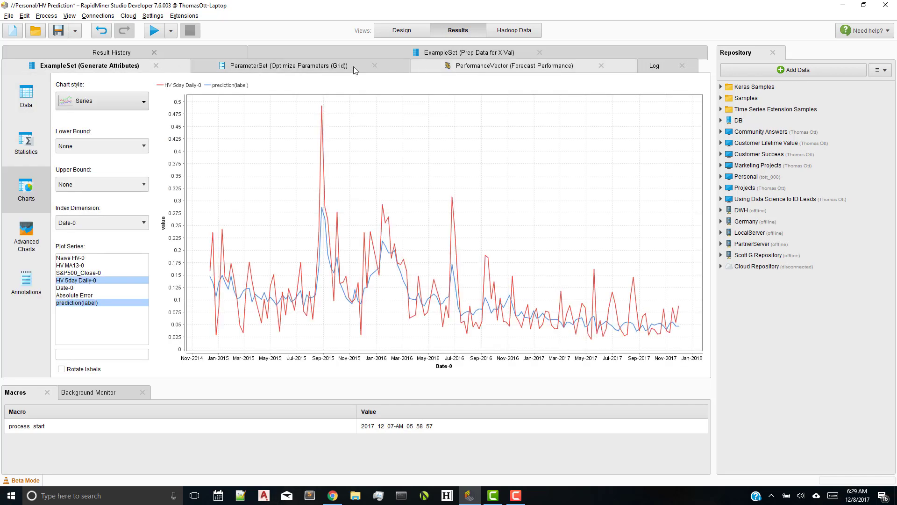
pyautogui.click(26, 95)
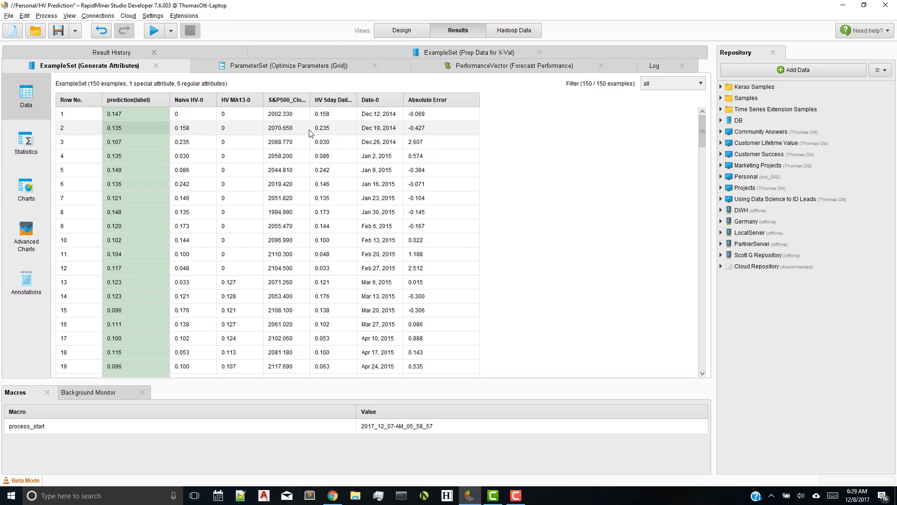
pyautogui.click(132, 128)
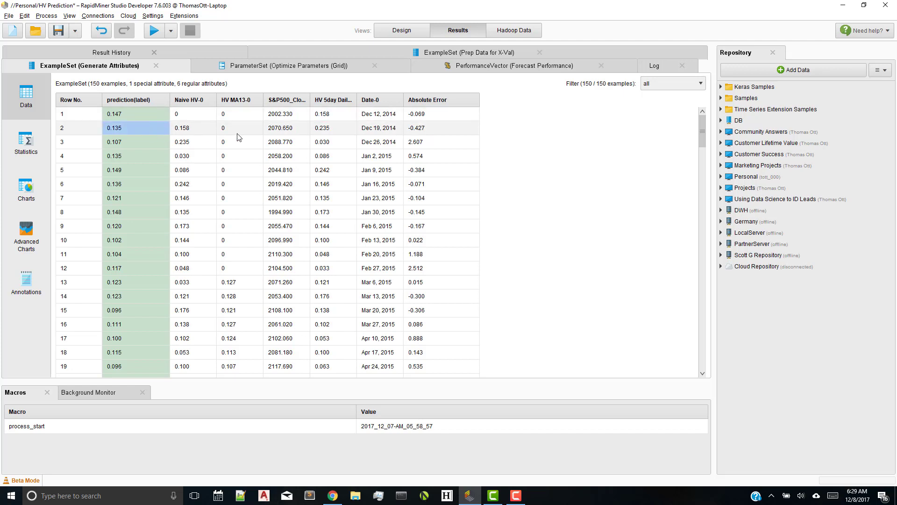
pyautogui.click(332, 127)
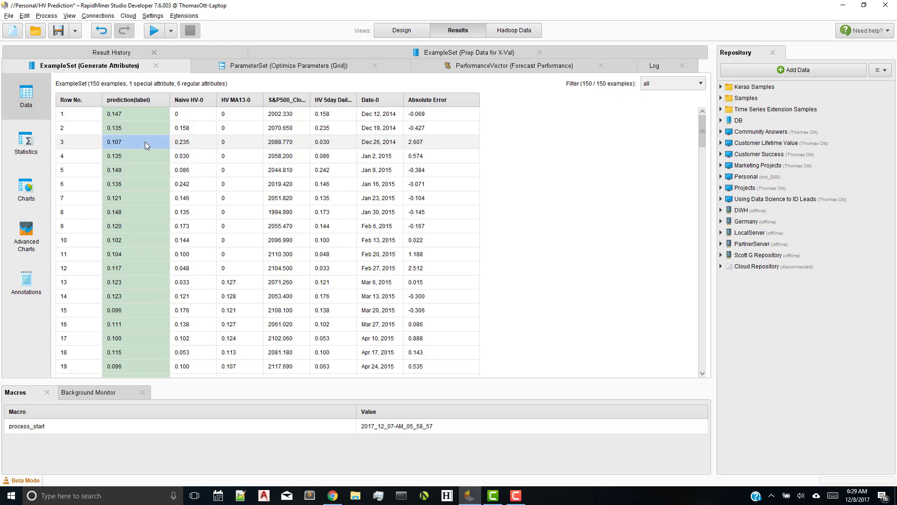
pyautogui.moveTo(323, 151)
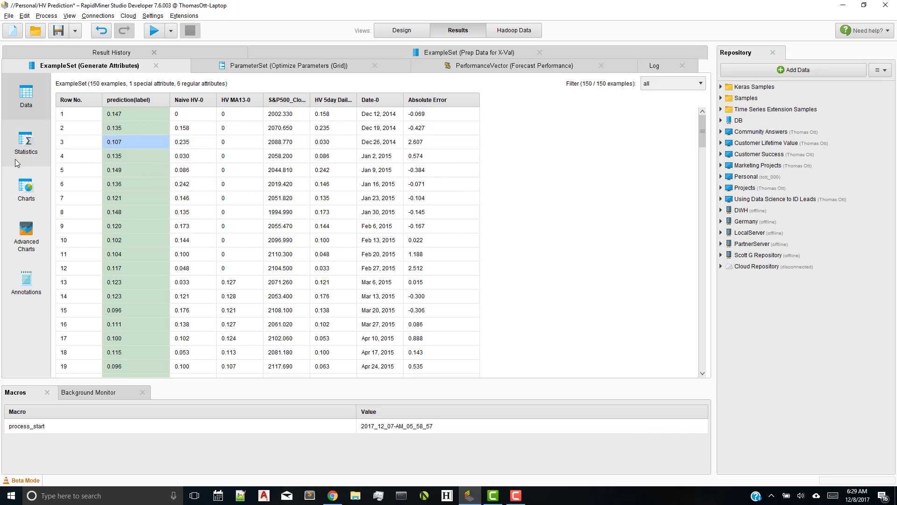
pyautogui.click(25, 190)
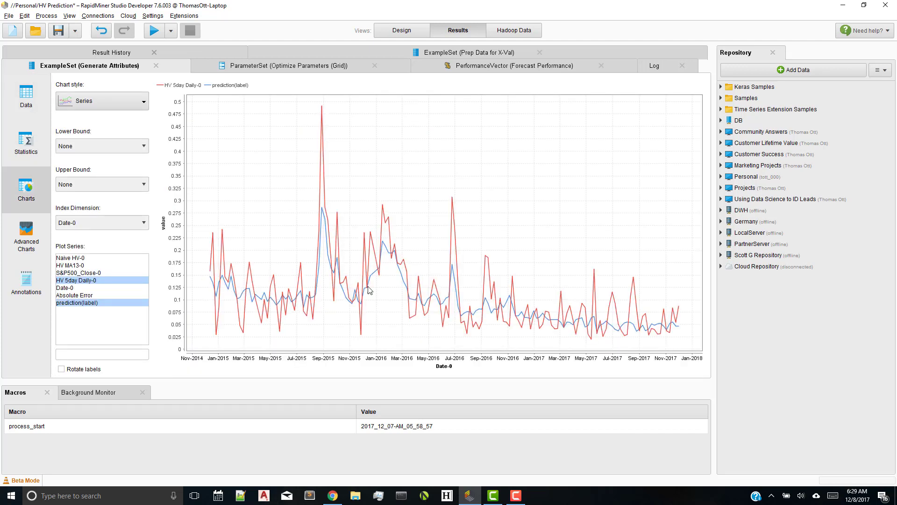
pyautogui.moveTo(433, 305)
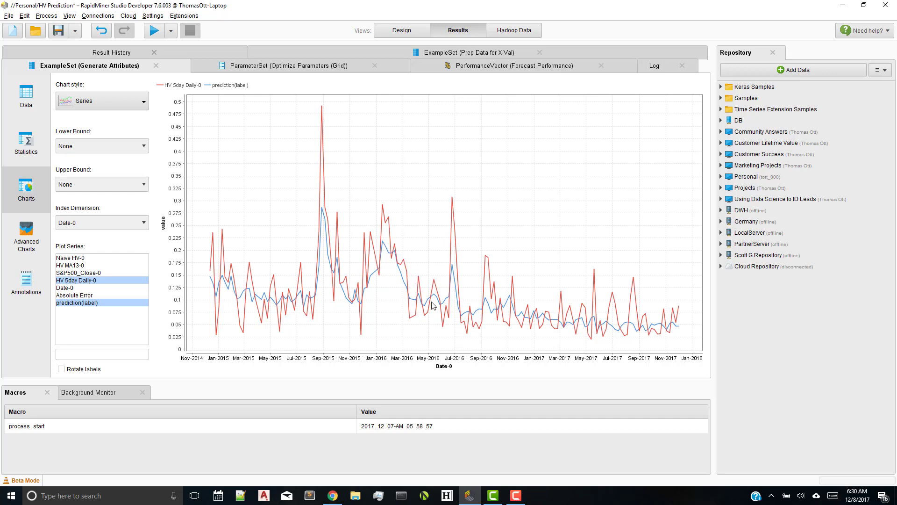
pyautogui.moveTo(455, 248)
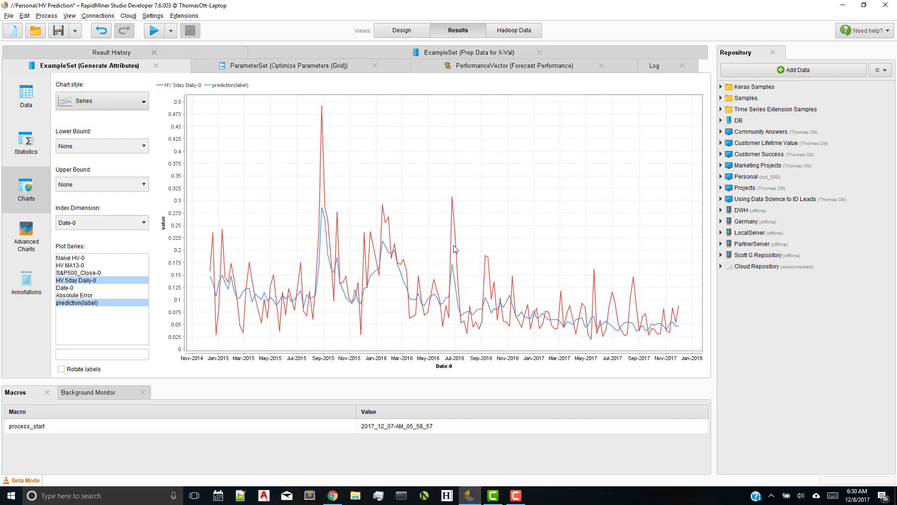
pyautogui.moveTo(433, 222)
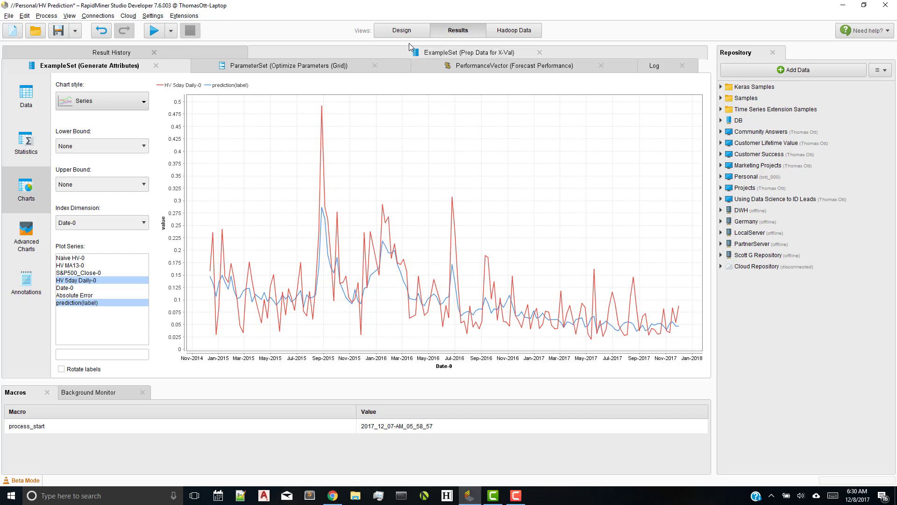
pyautogui.moveTo(402, 31)
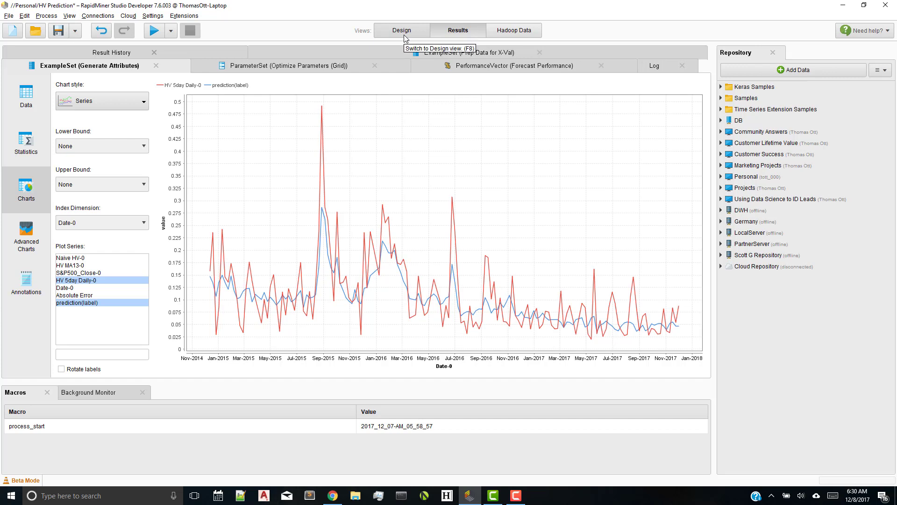
pyautogui.moveTo(406, 36)
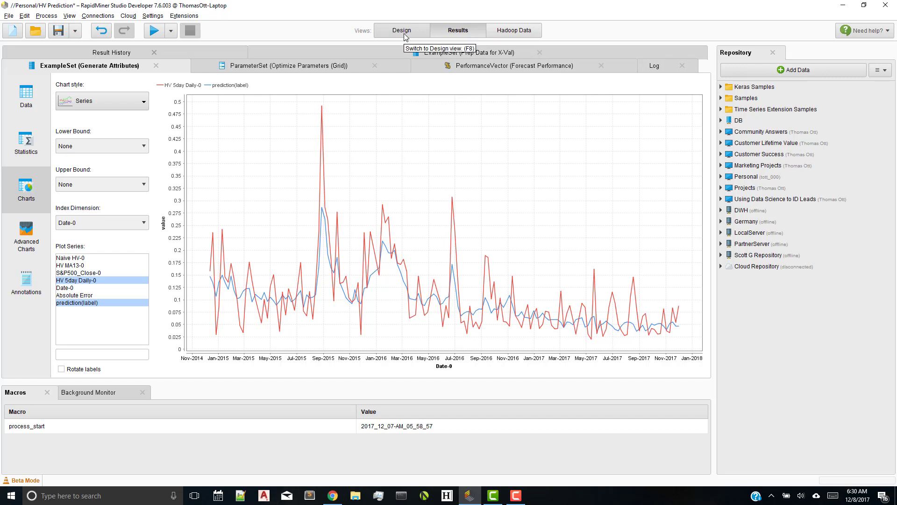